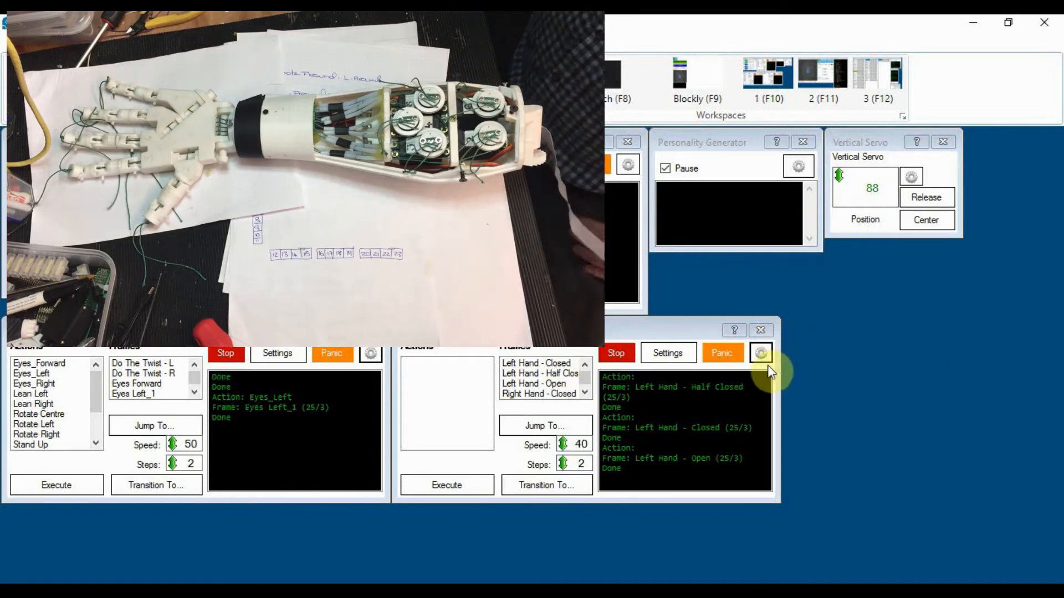
{"action": "mouse_move", "coordinate": [417, 372]}
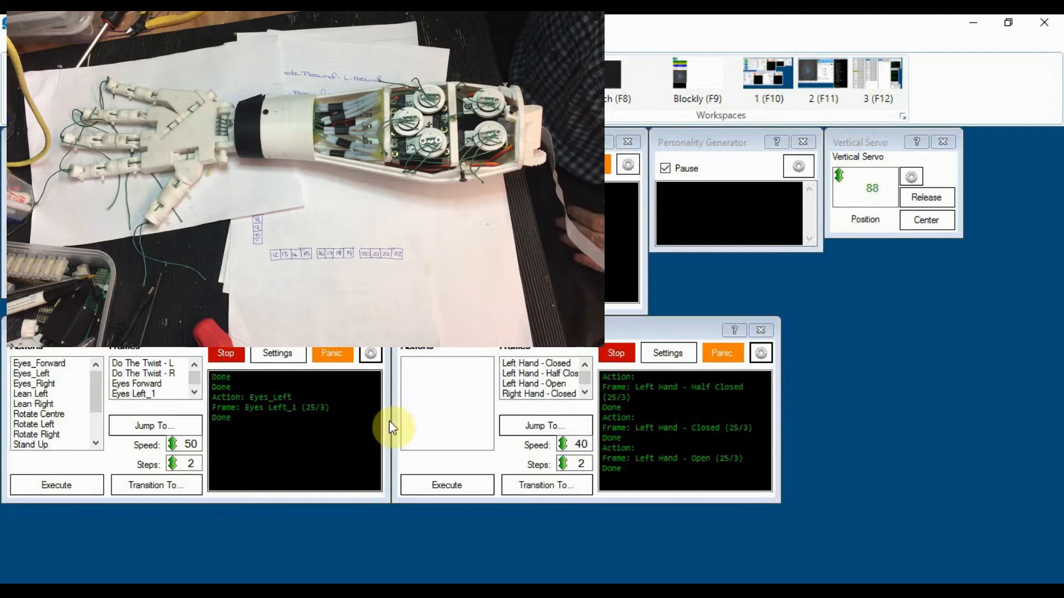
Step: Open the configuration of the Auto Position control holding the eye, lean and rotate frames
{"action": "left_click", "coordinate": [370, 353]}
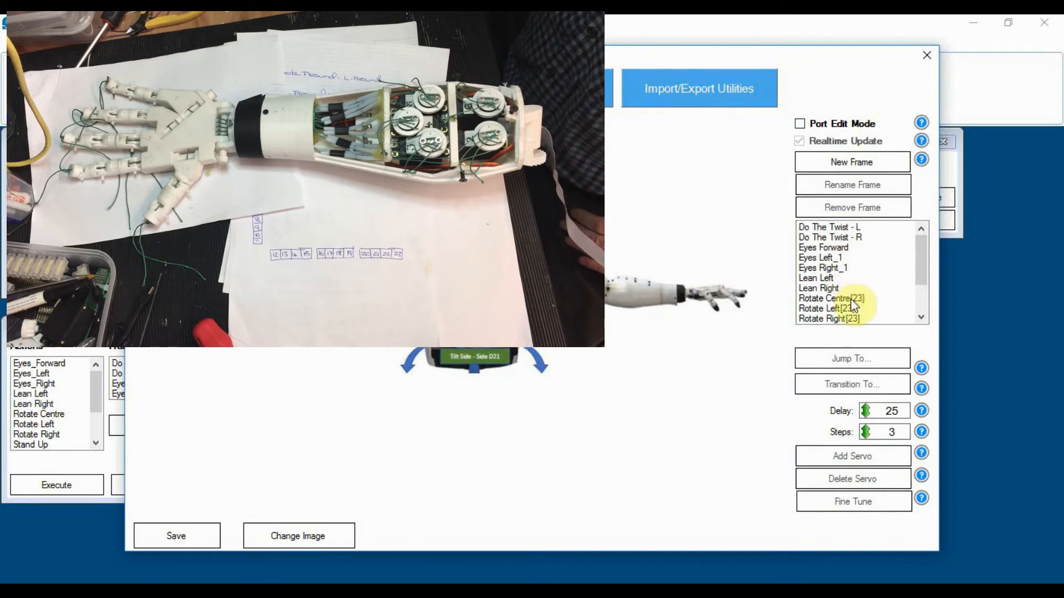
{"action": "mouse_move", "coordinate": [946, 76]}
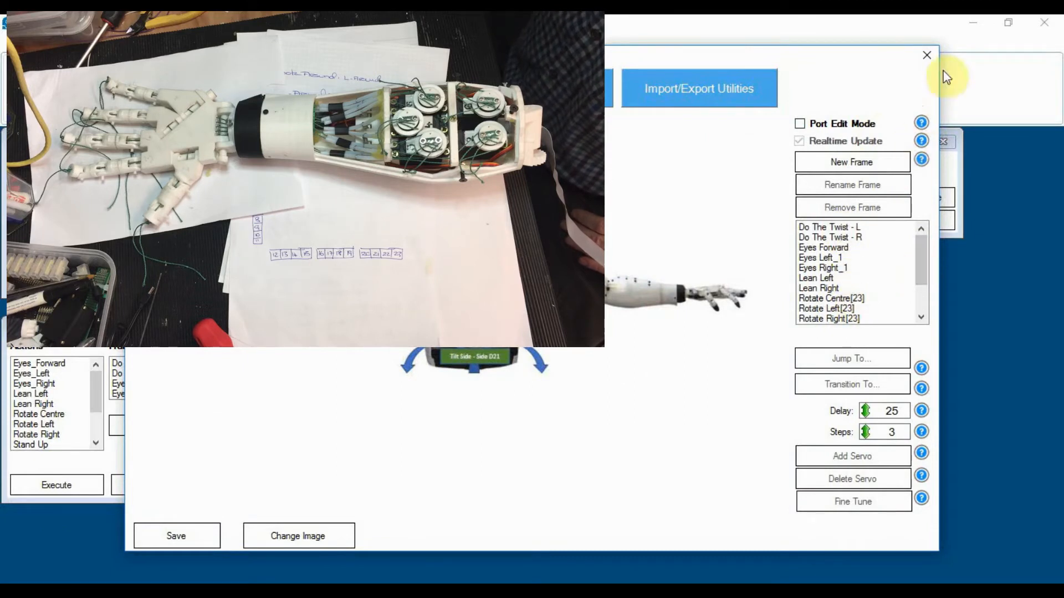
Step: Load the Left Hand - Open frame in the hand Auto Position's frame editor
{"action": "left_click", "coordinate": [926, 55]}
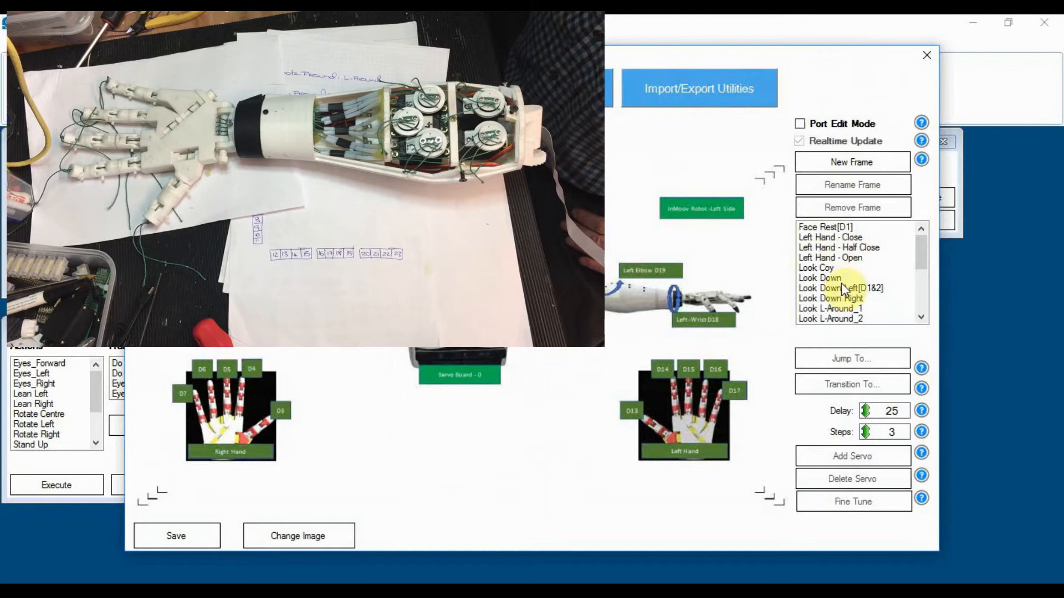
{"action": "left_click", "coordinate": [829, 257]}
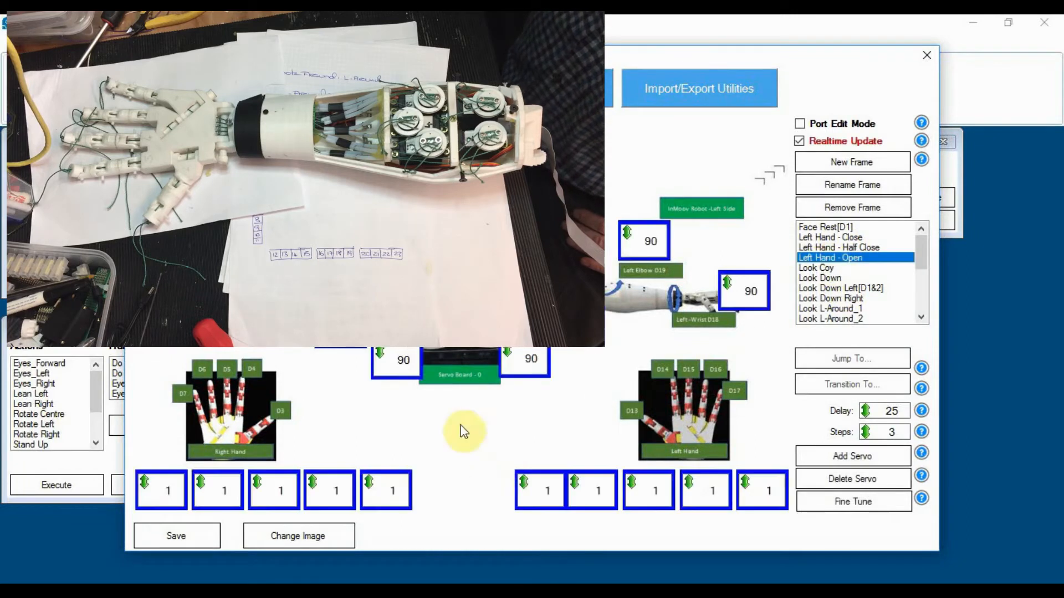
{"action": "mouse_move", "coordinate": [435, 480]}
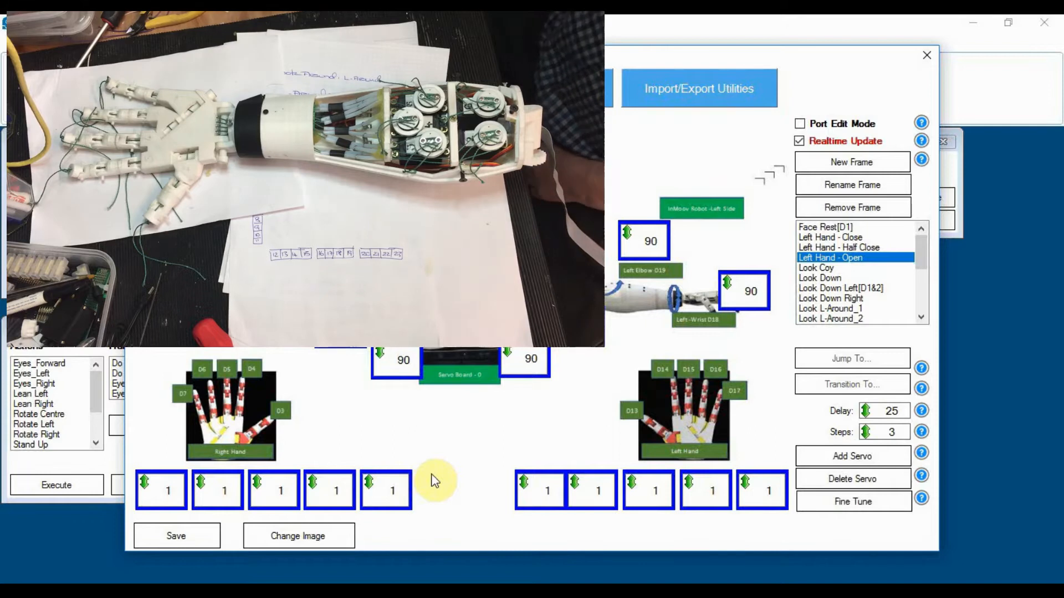
{"action": "mouse_move", "coordinate": [488, 465]}
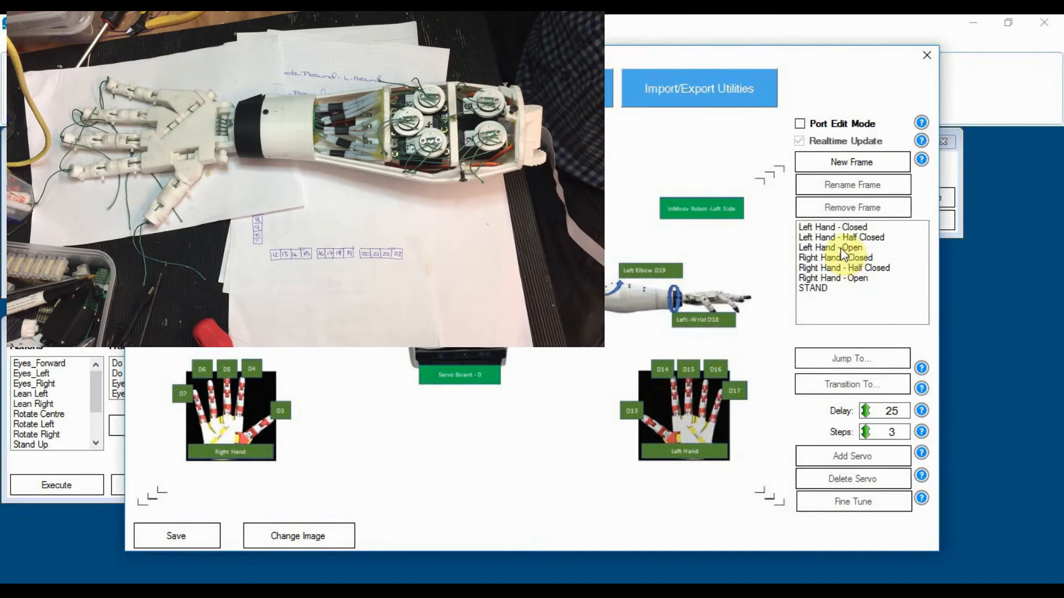
Step: In the Left Hand - Open frame, bring the Left-Wrist D18 servo down to 90
{"action": "left_click", "coordinate": [830, 247]}
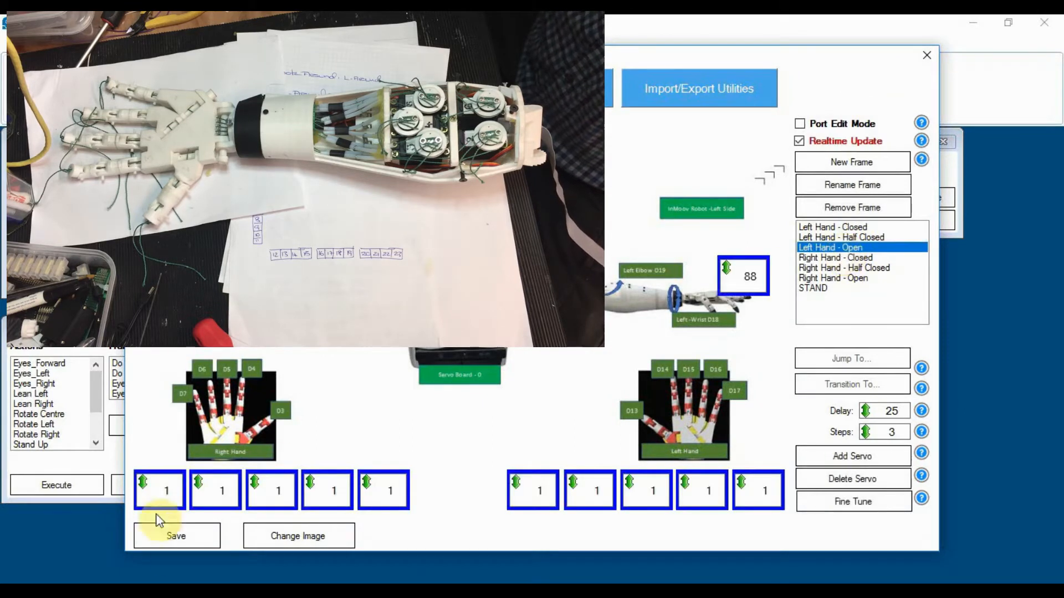
{"action": "mouse_move", "coordinate": [258, 359]}
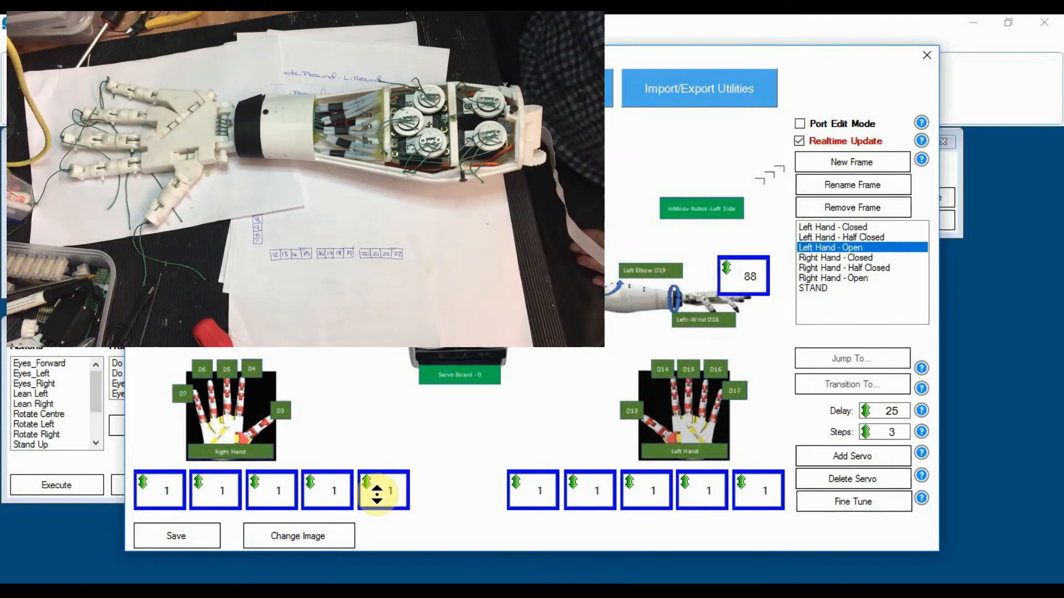
{"action": "mouse_move", "coordinate": [312, 441]}
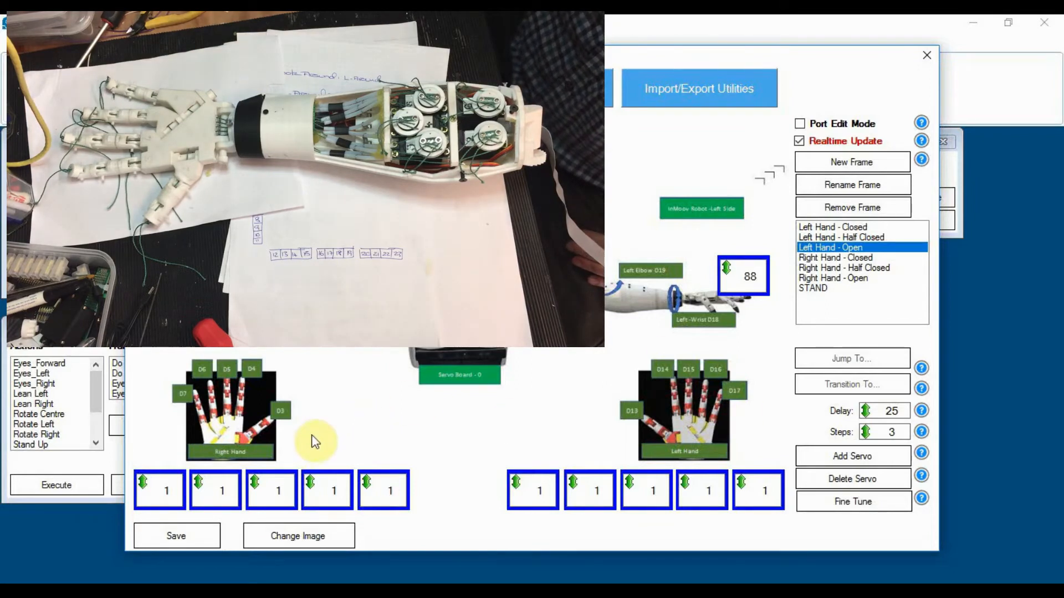
{"action": "mouse_move", "coordinate": [404, 443]}
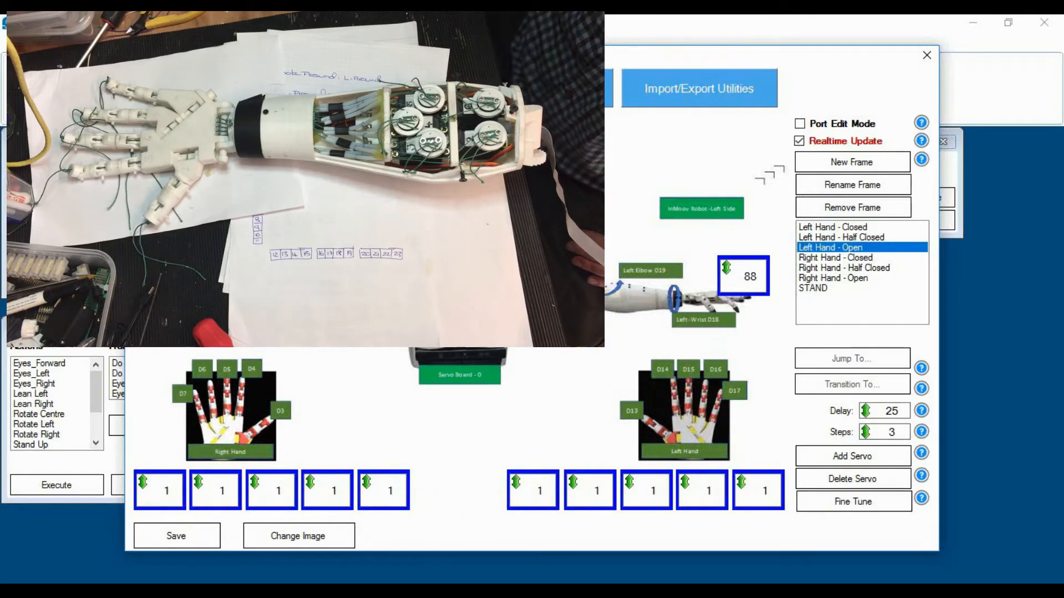
{"action": "mouse_move", "coordinate": [601, 436]}
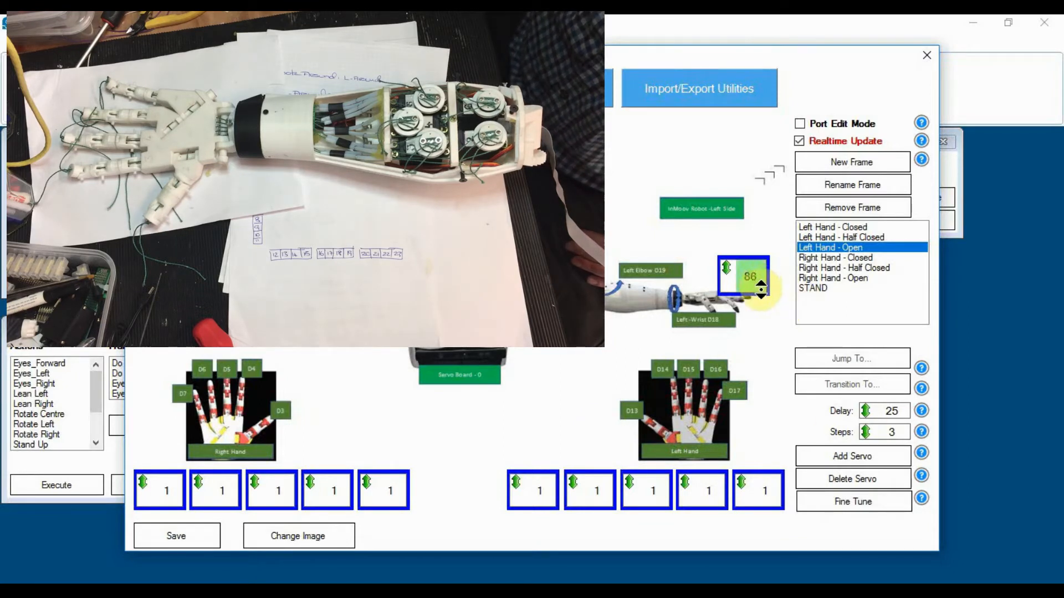
{"action": "left_click", "coordinate": [762, 291]}
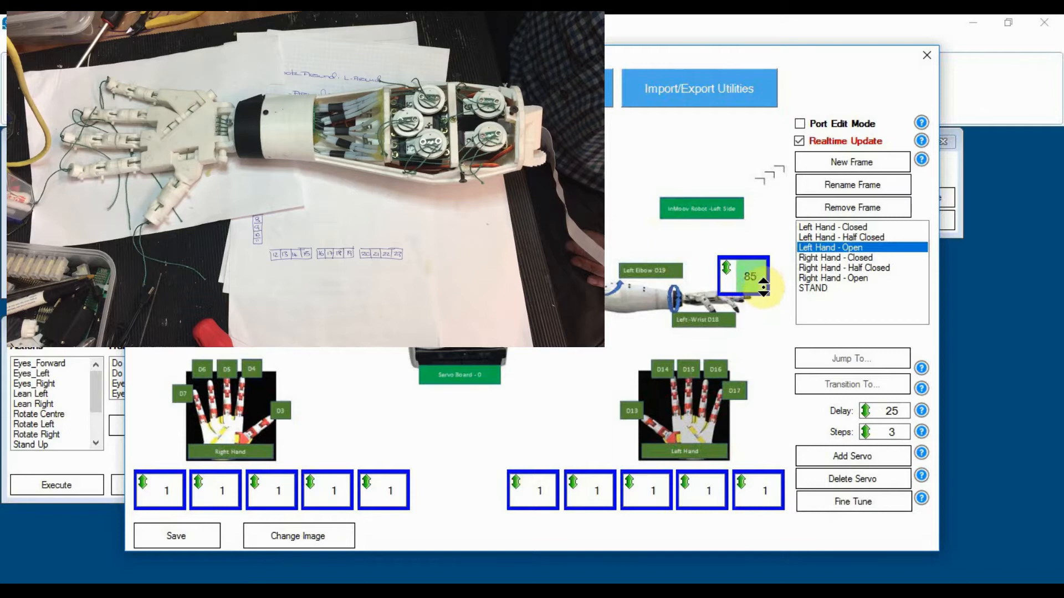
{"action": "left_click", "coordinate": [741, 272]}
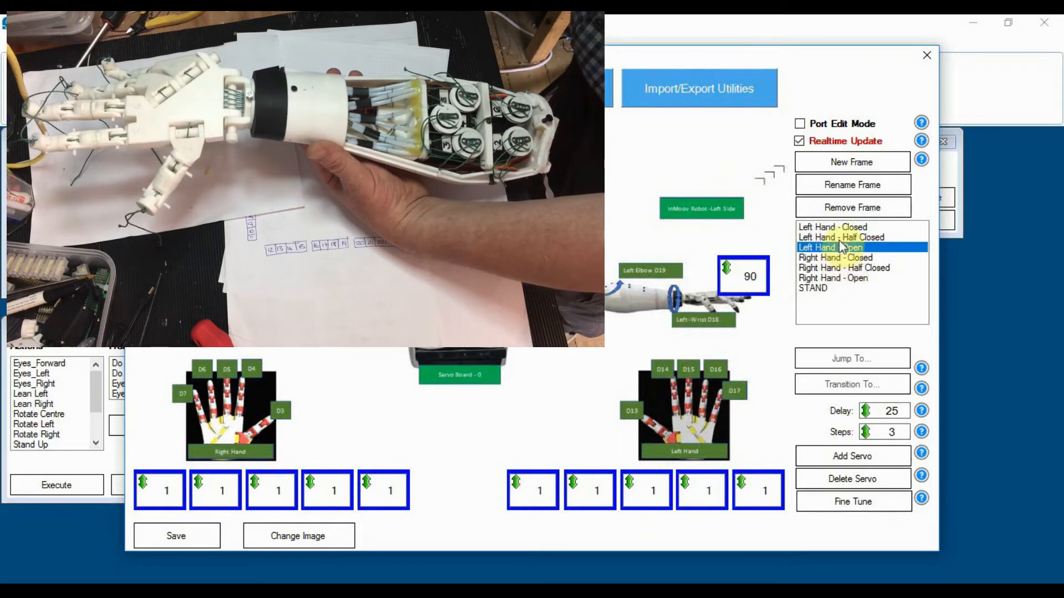
{"action": "left_click", "coordinate": [841, 238]}
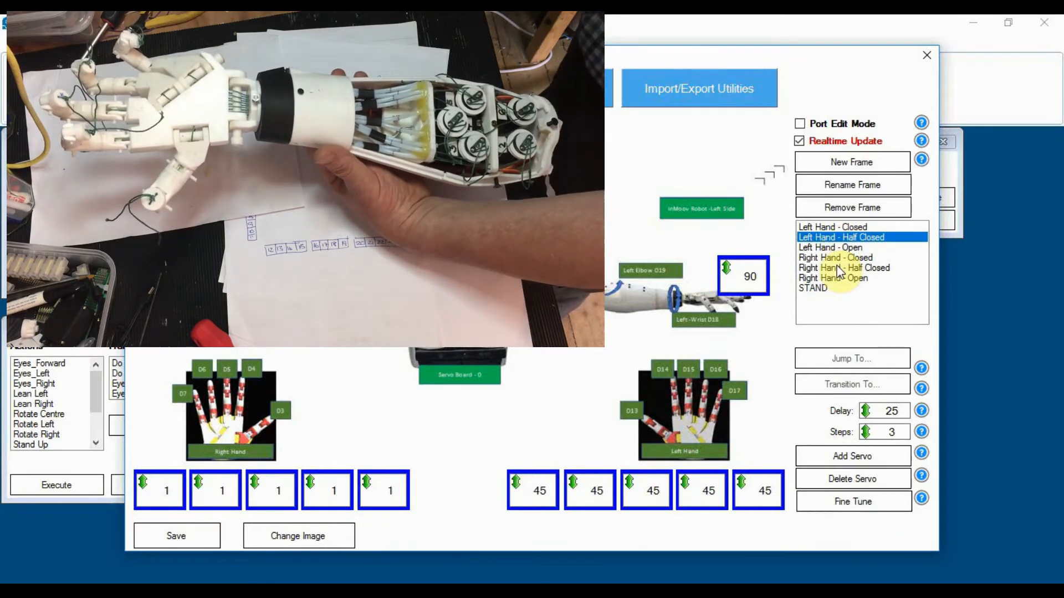
{"action": "left_click", "coordinate": [831, 226]}
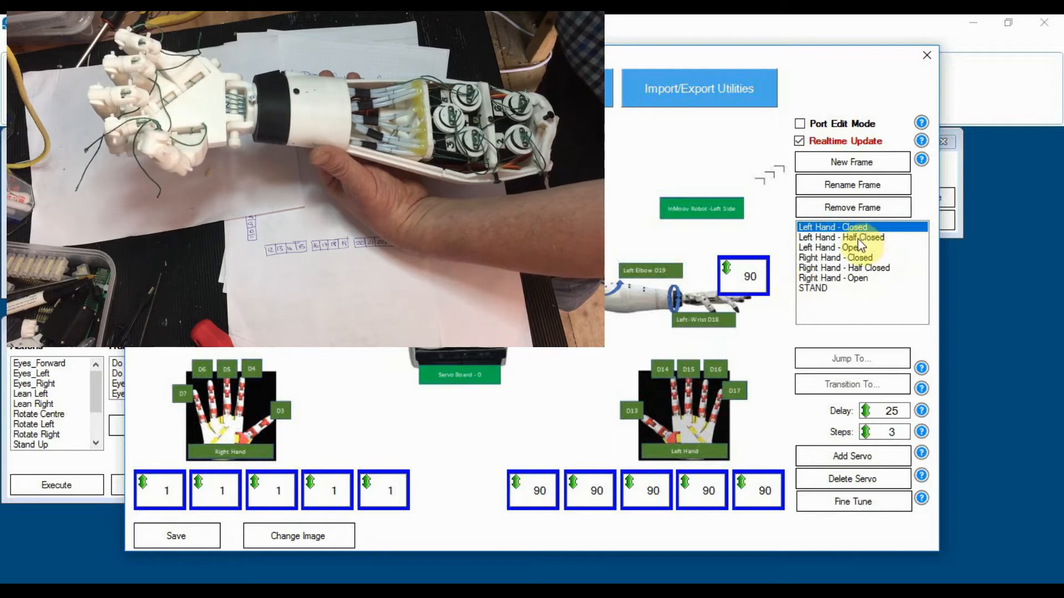
{"action": "left_click", "coordinate": [841, 237]}
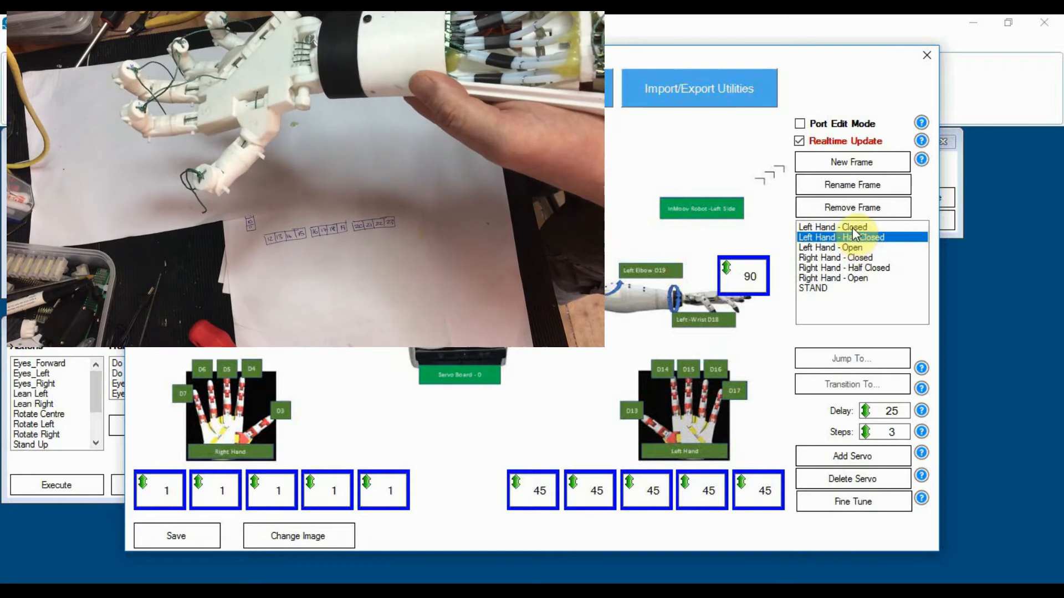
{"action": "left_click", "coordinate": [833, 226]}
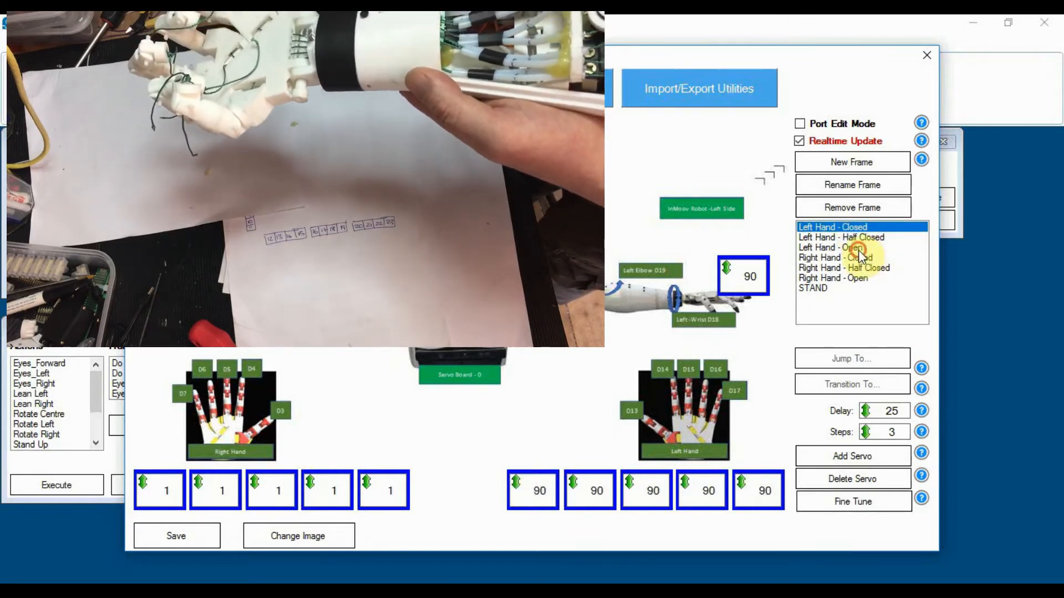
{"action": "left_click", "coordinate": [836, 247]}
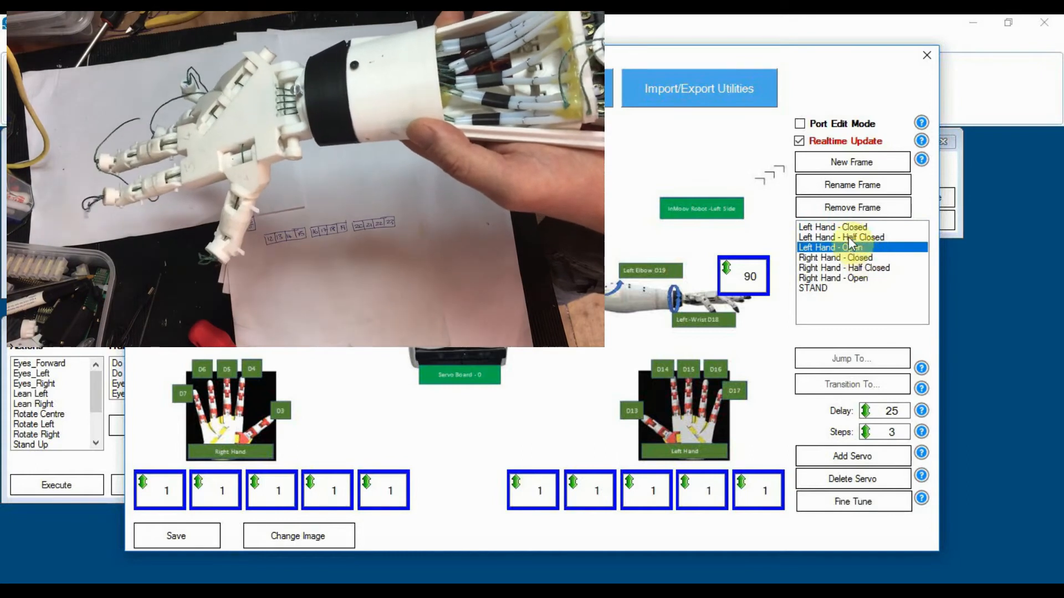
{"action": "left_click", "coordinate": [833, 226]}
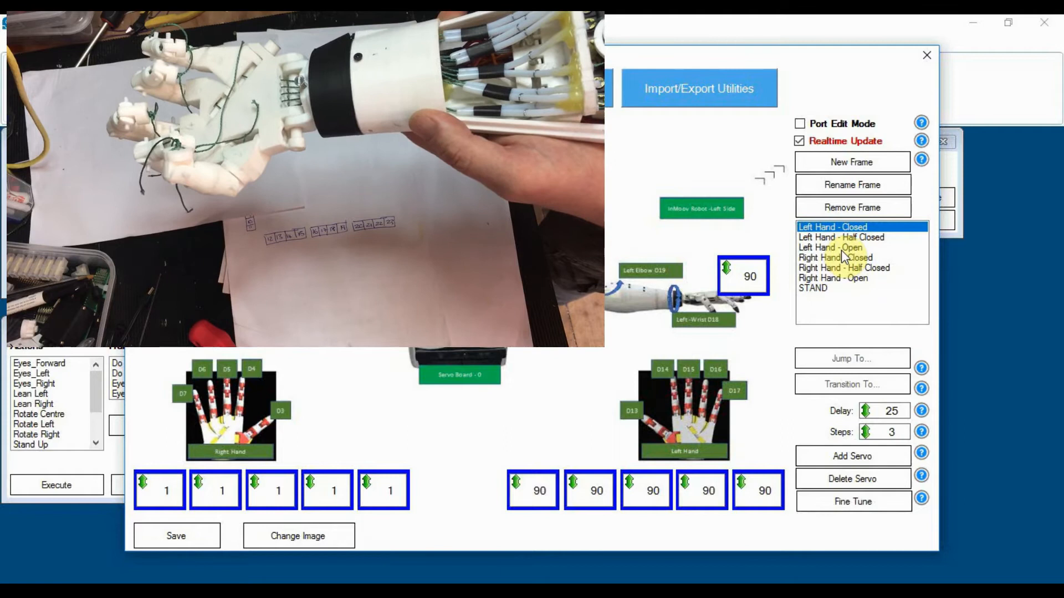
{"action": "left_click", "coordinate": [829, 247]}
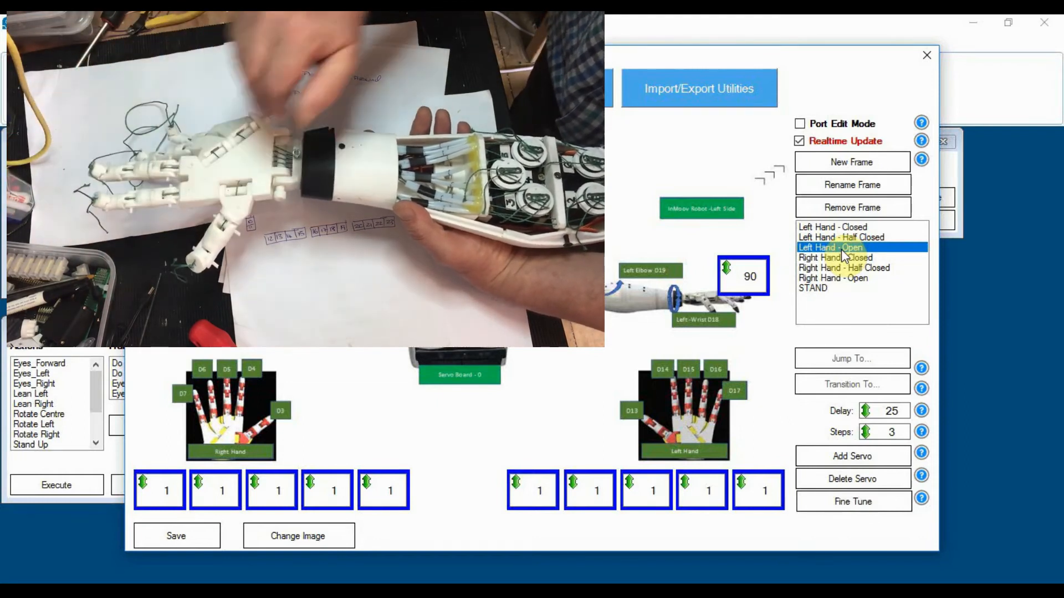
{"action": "left_click", "coordinate": [370, 88]}
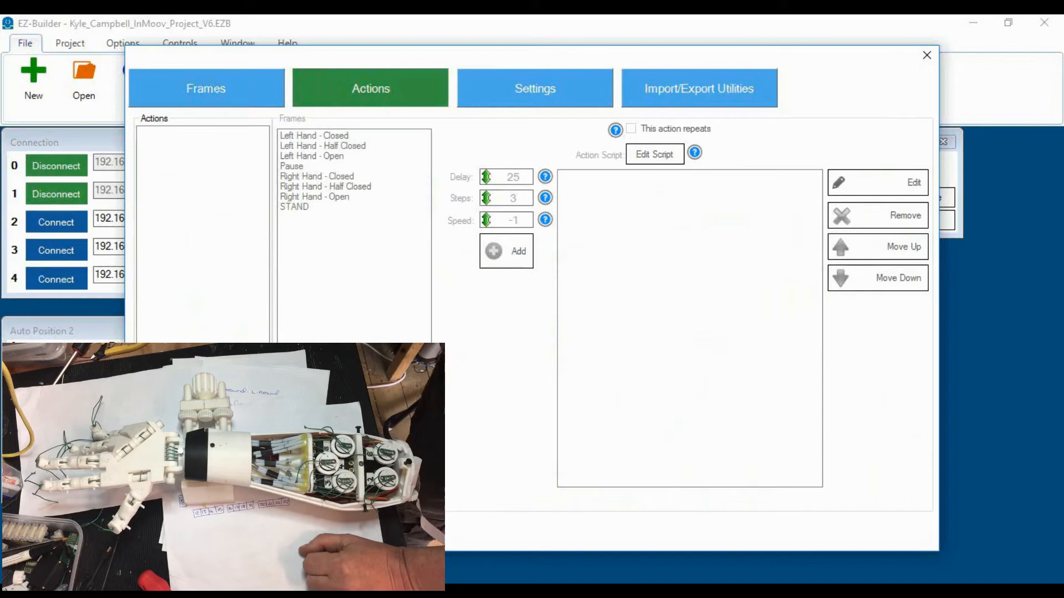
Step: Create a new action named Left_Wrist_Normal in the left hand's actions list
{"action": "left_click", "coordinate": [506, 251]}
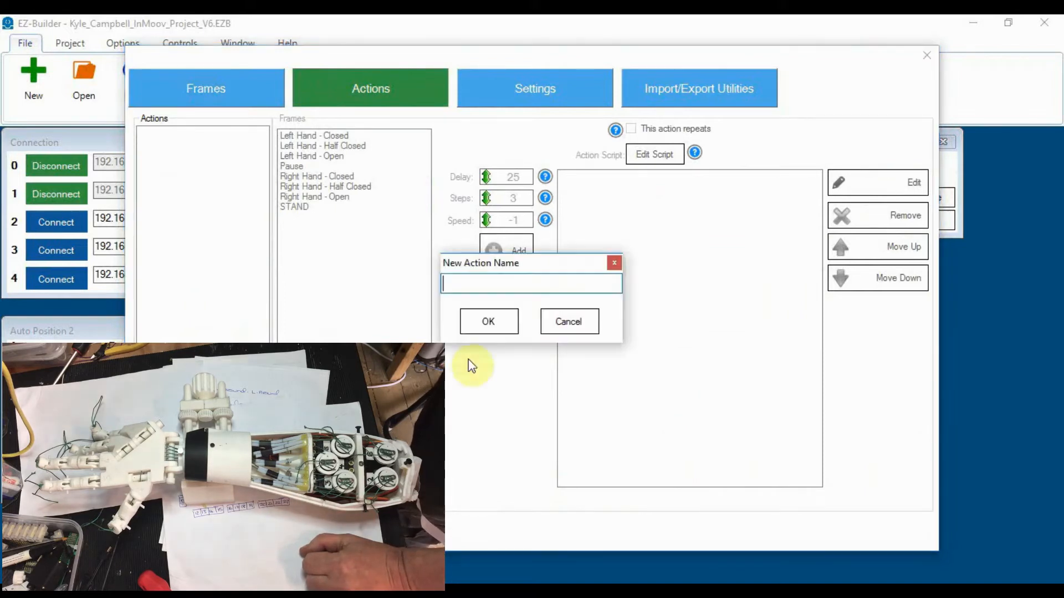
{"action": "mouse_move", "coordinate": [518, 425]}
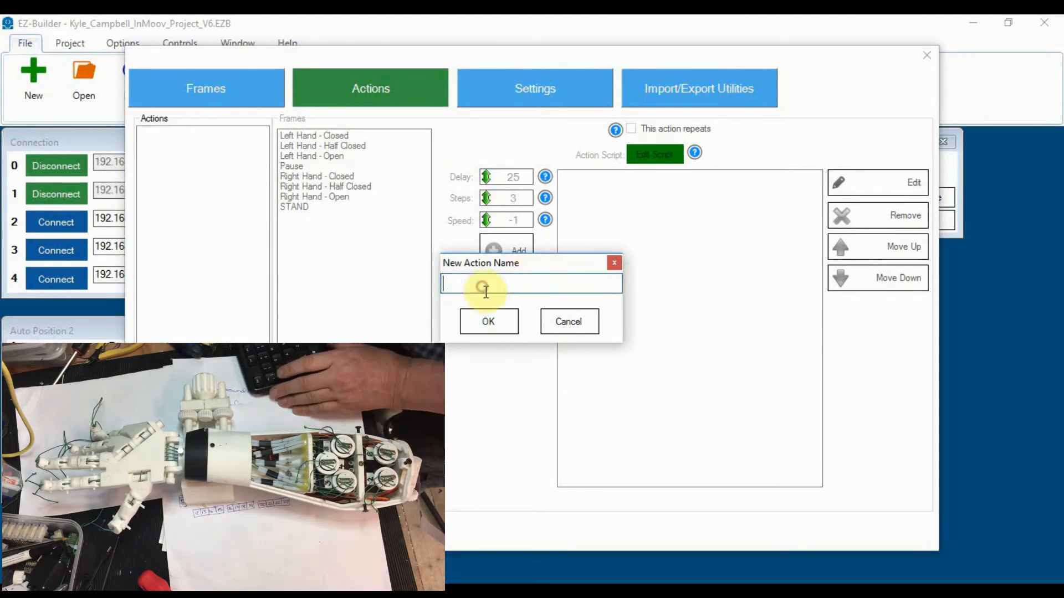
{"action": "type", "text": "Lef"}
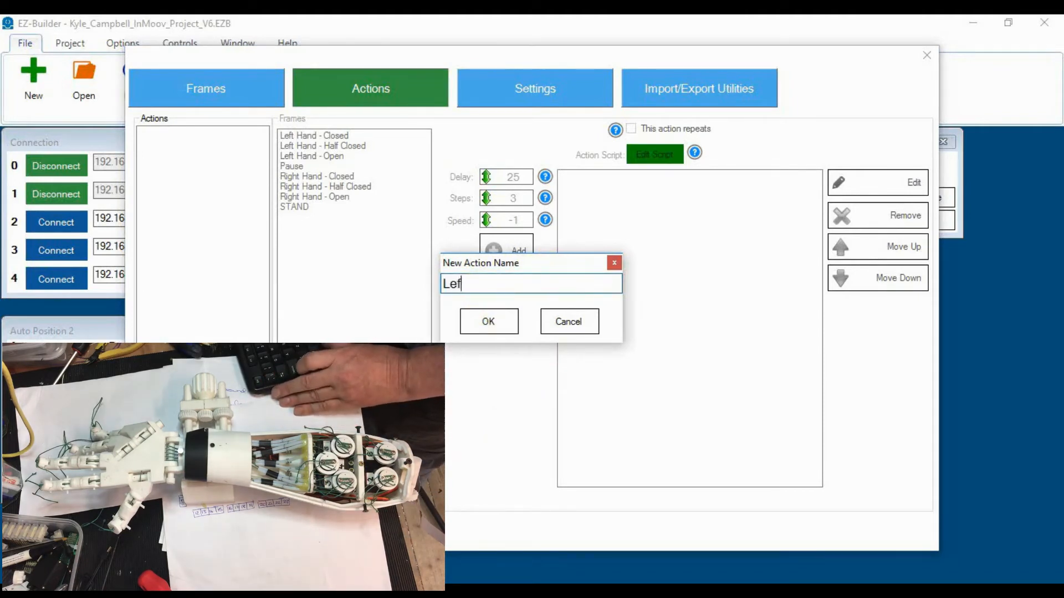
{"action": "type", "text": "t_Hand"}
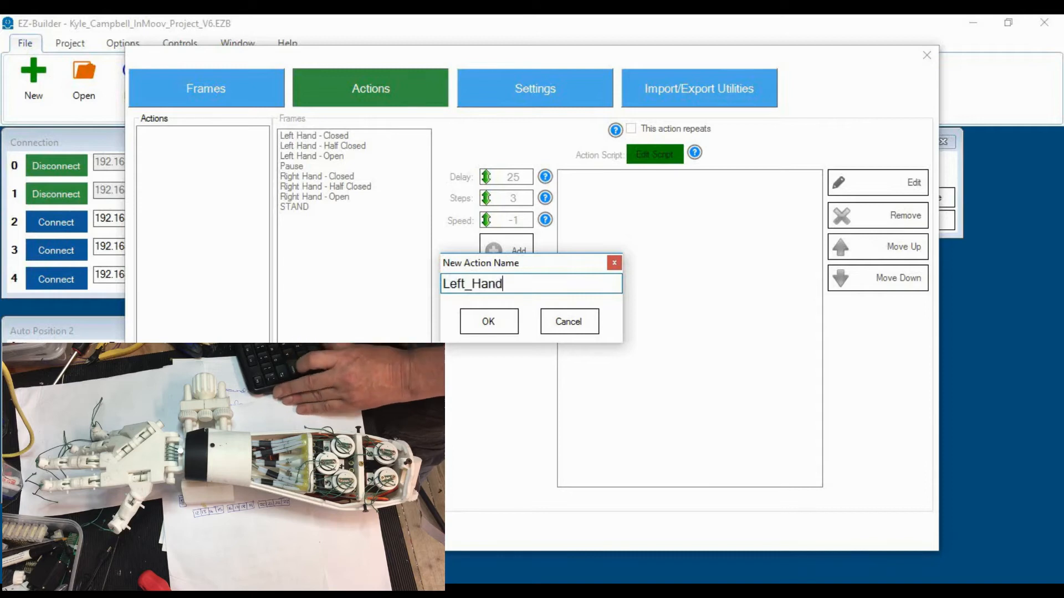
{"action": "type", "text": "Ha"}
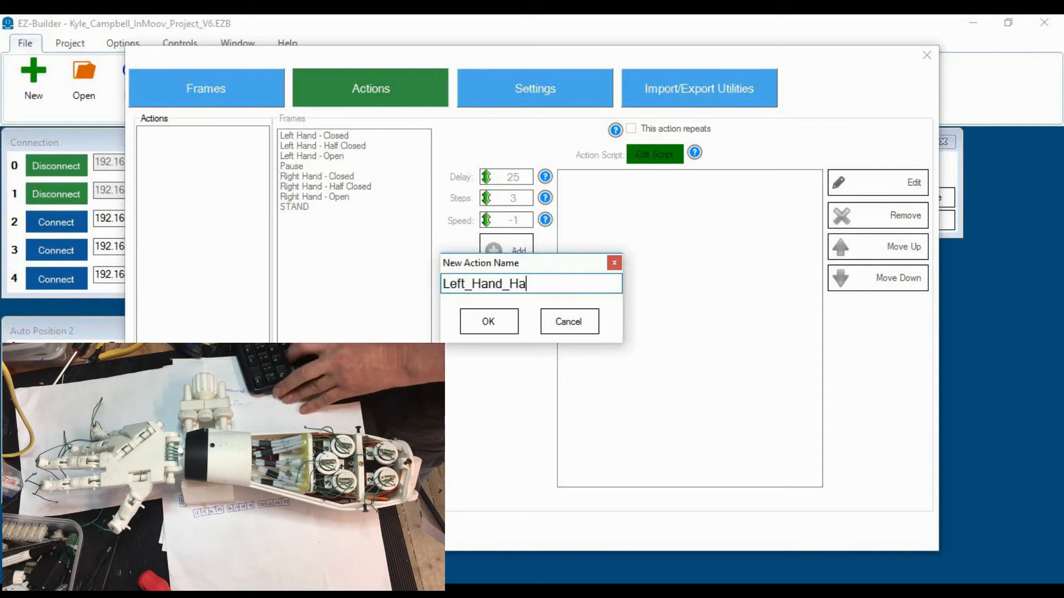
{"action": "type", "text": "lf_Cl"}
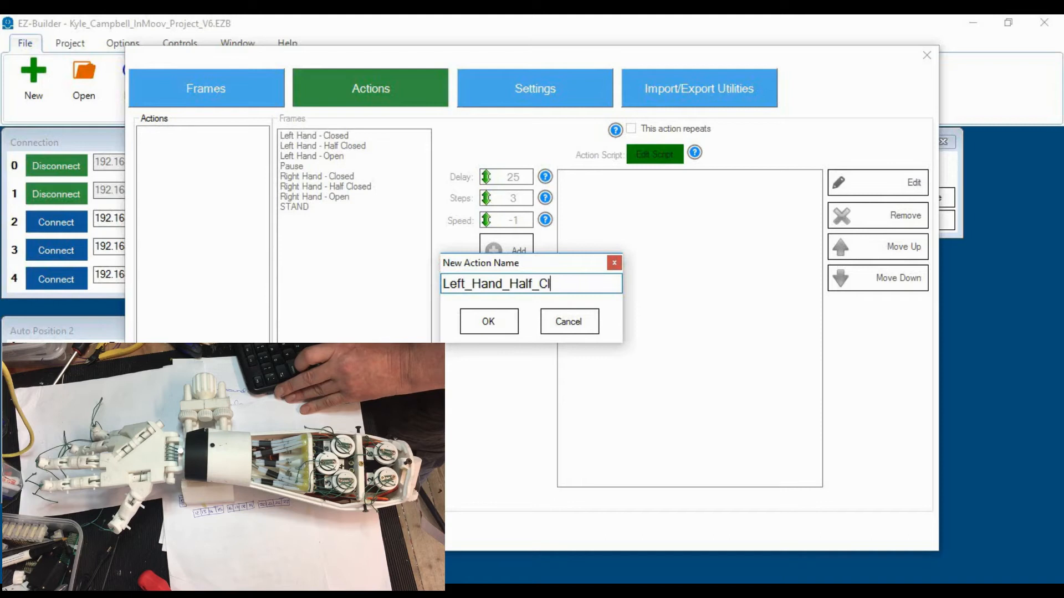
{"action": "type", "text": "osed"}
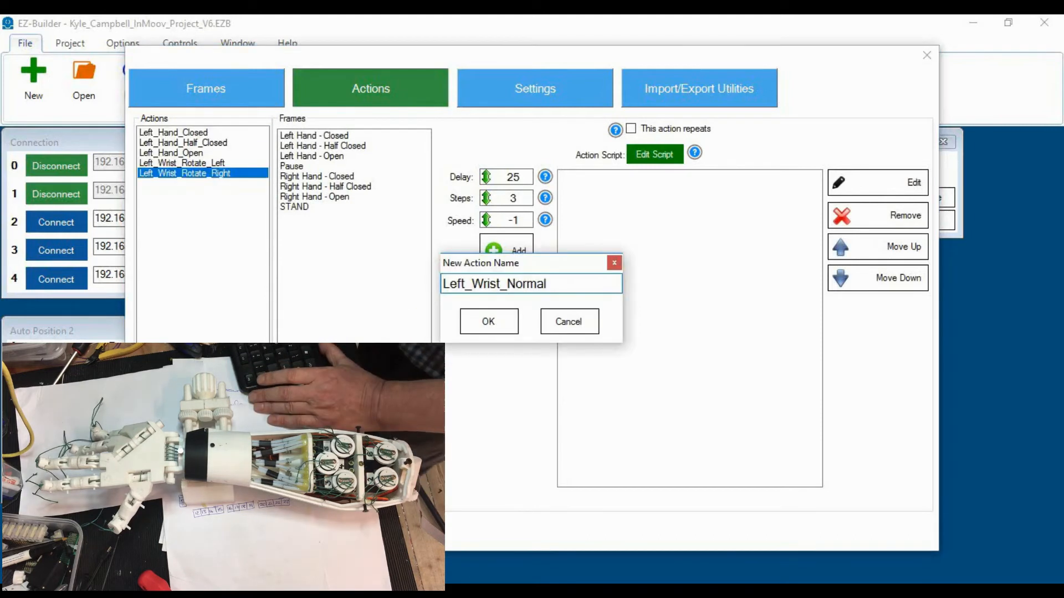
{"action": "left_click", "coordinate": [488, 322]}
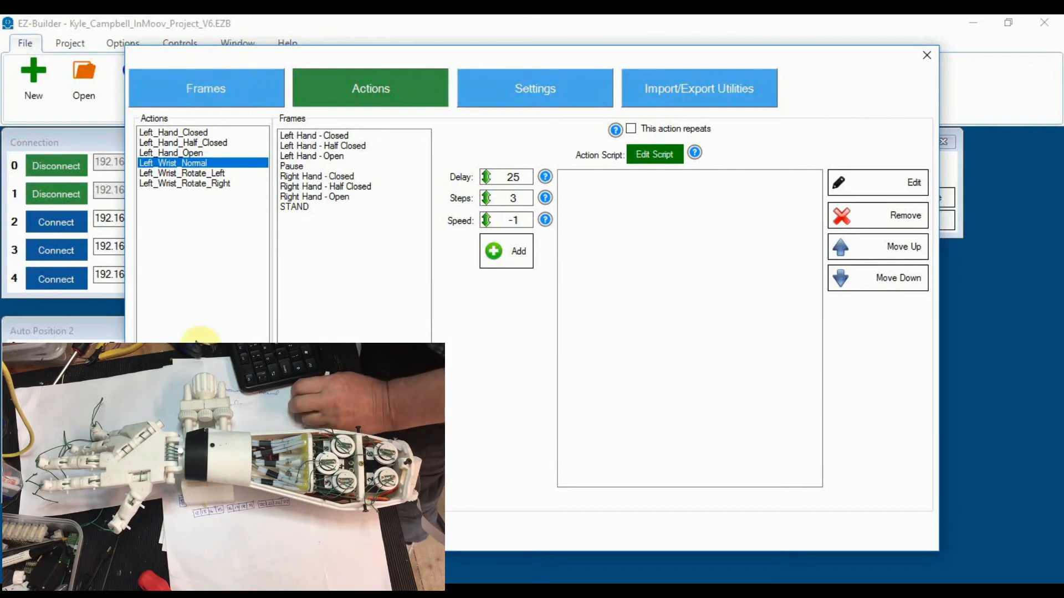
Step: Add a new frame named Left_Wrist_Rotate_Right and confirm it shows among the actions' frames
{"action": "left_click", "coordinate": [926, 54]}
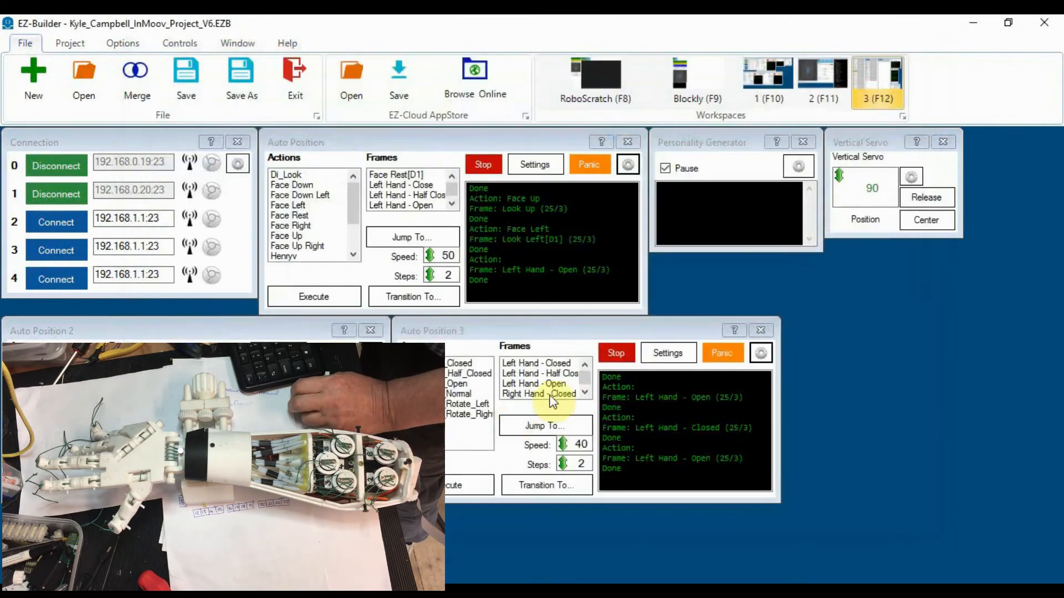
{"action": "left_click", "coordinate": [851, 162]}
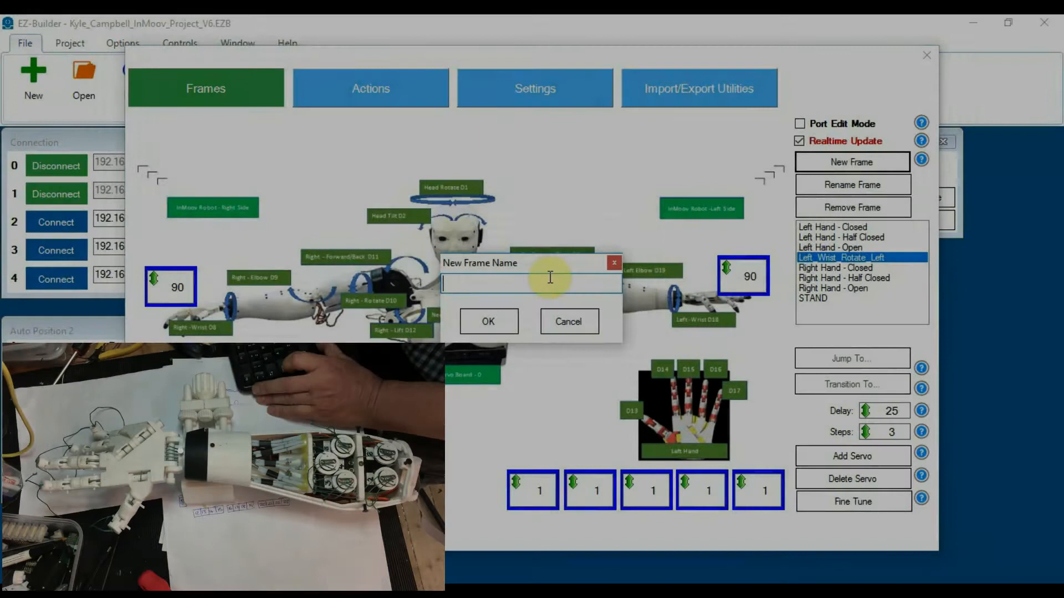
{"action": "type", "text": "L"}
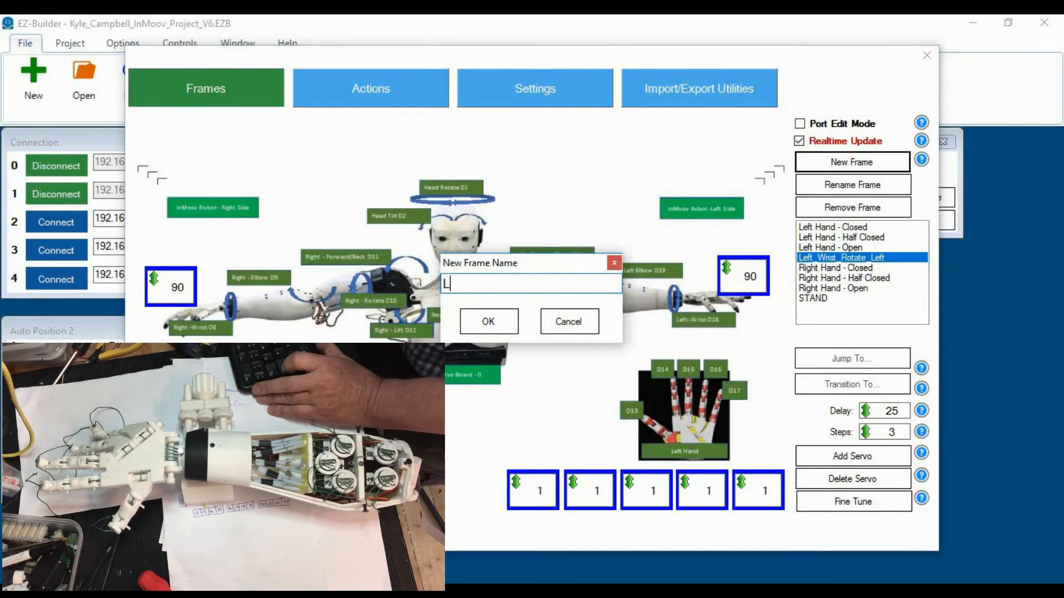
{"action": "type", "text": "eft_W"}
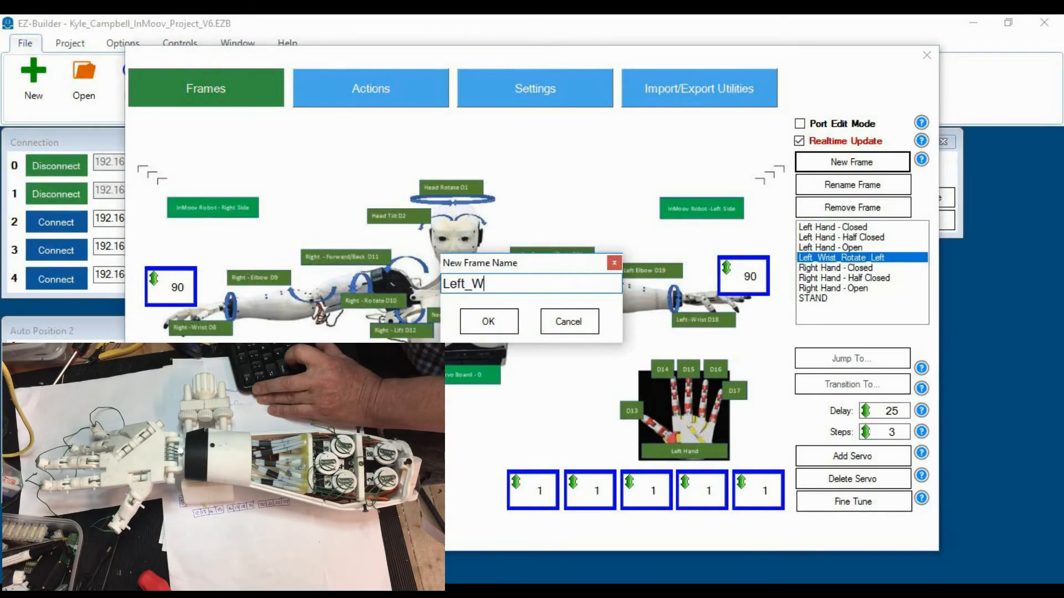
{"action": "type", "text": "rist"}
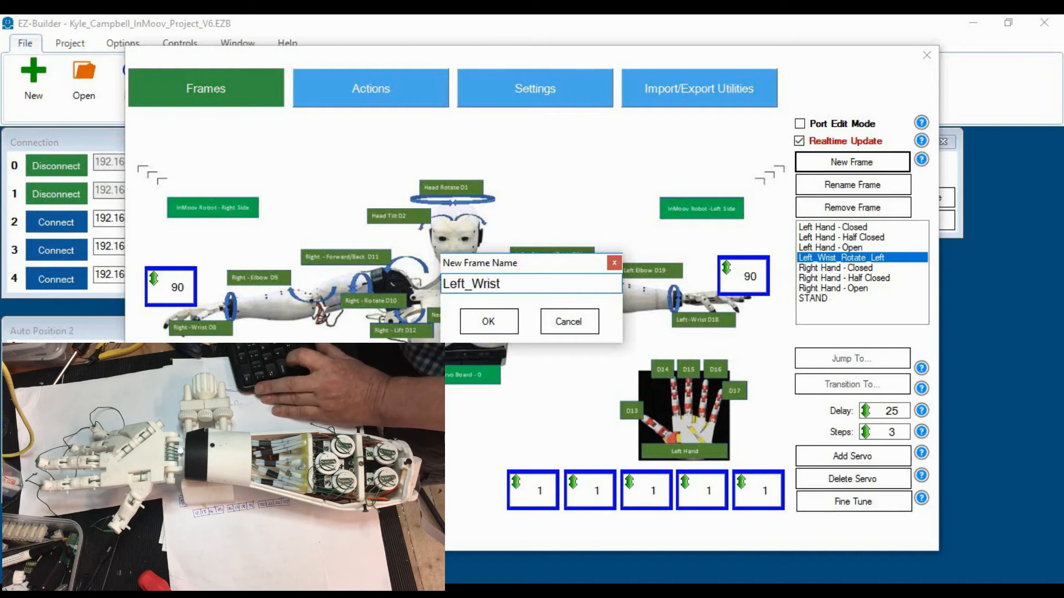
{"action": "type", "text": "_Rot"}
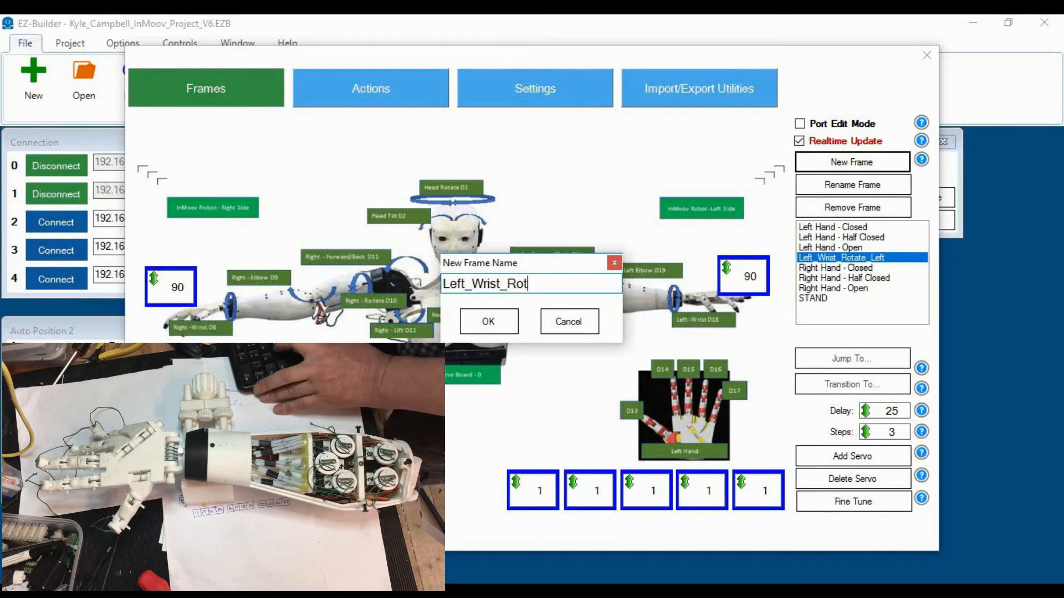
{"action": "type", "text": "ate_"}
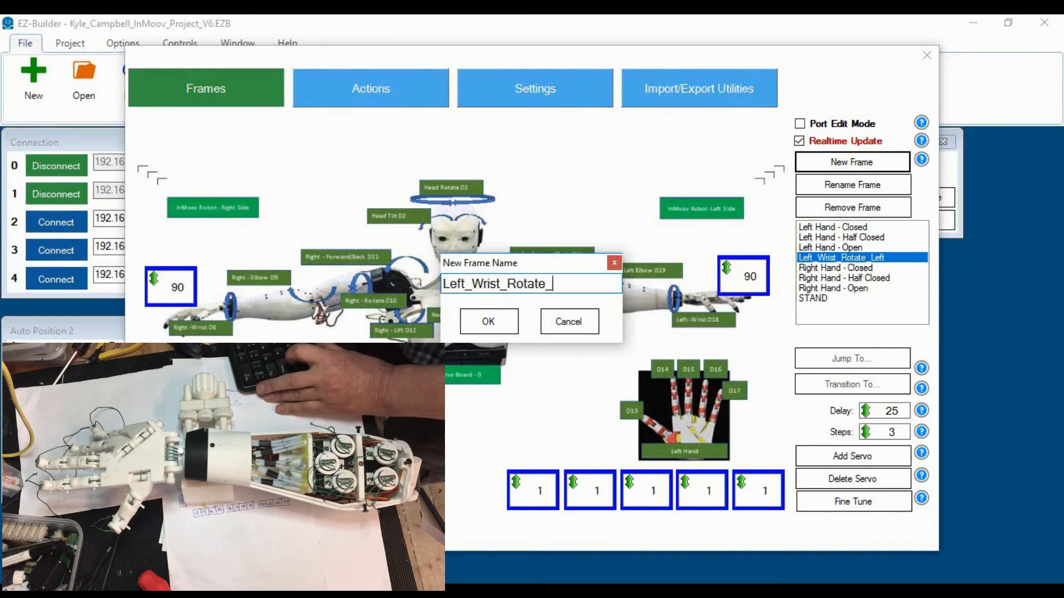
{"action": "type", "text": "Right"}
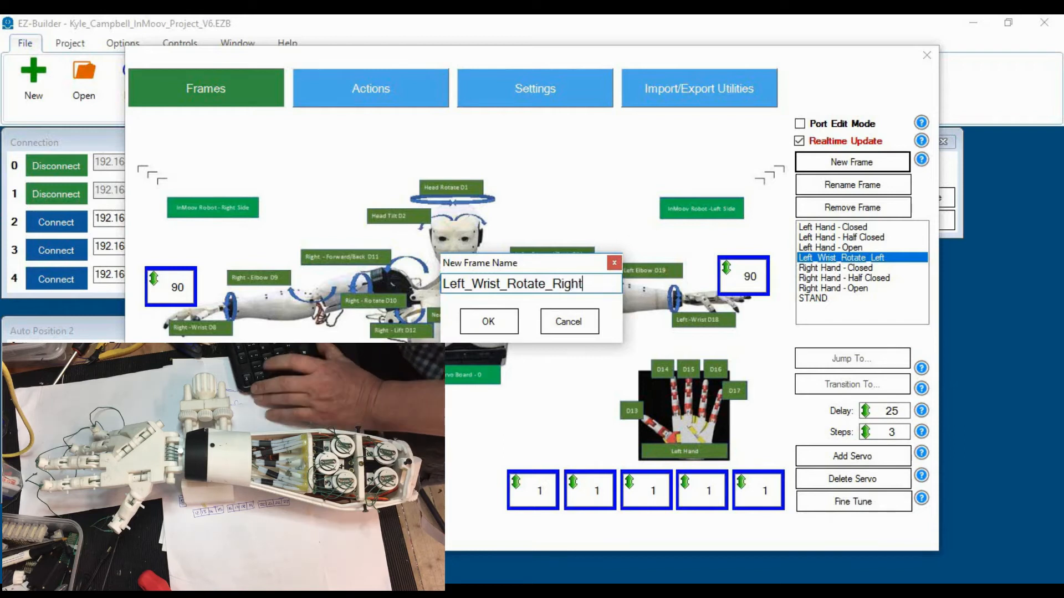
{"action": "left_click", "coordinate": [487, 322]}
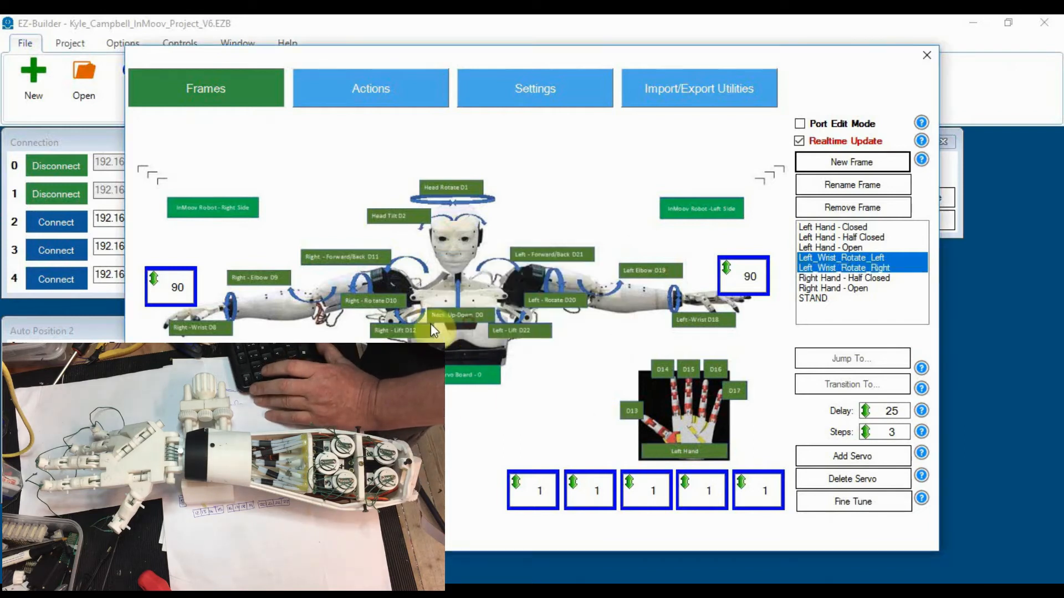
{"action": "left_click", "coordinate": [370, 89]}
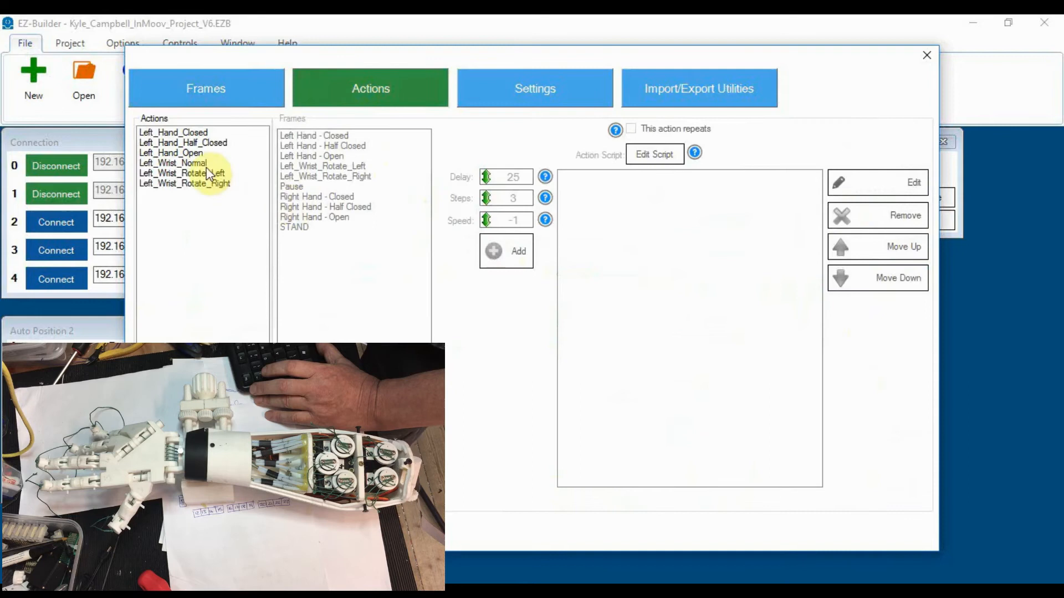
{"action": "left_click", "coordinate": [206, 89]}
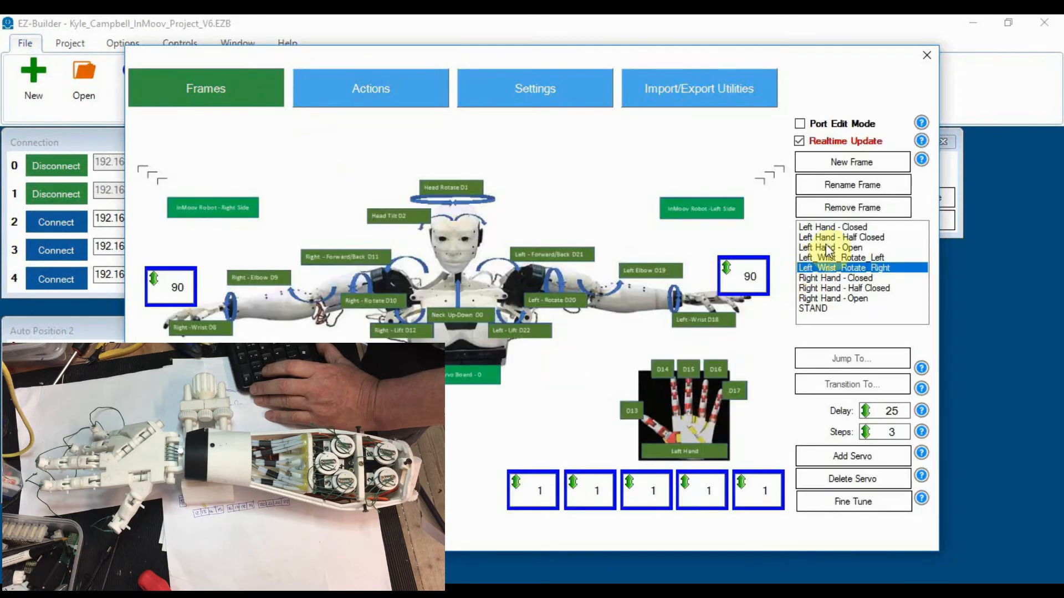
Step: Add a second new frame named Left_Wrist_Rotate_Normal
{"action": "left_click", "coordinate": [851, 162]}
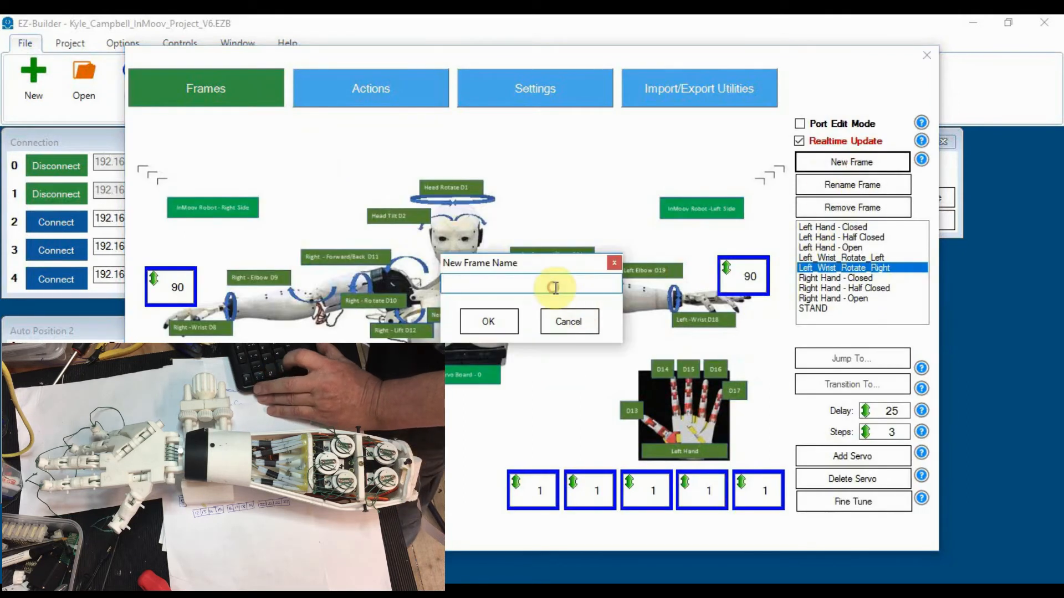
{"action": "type", "text": "Lef"}
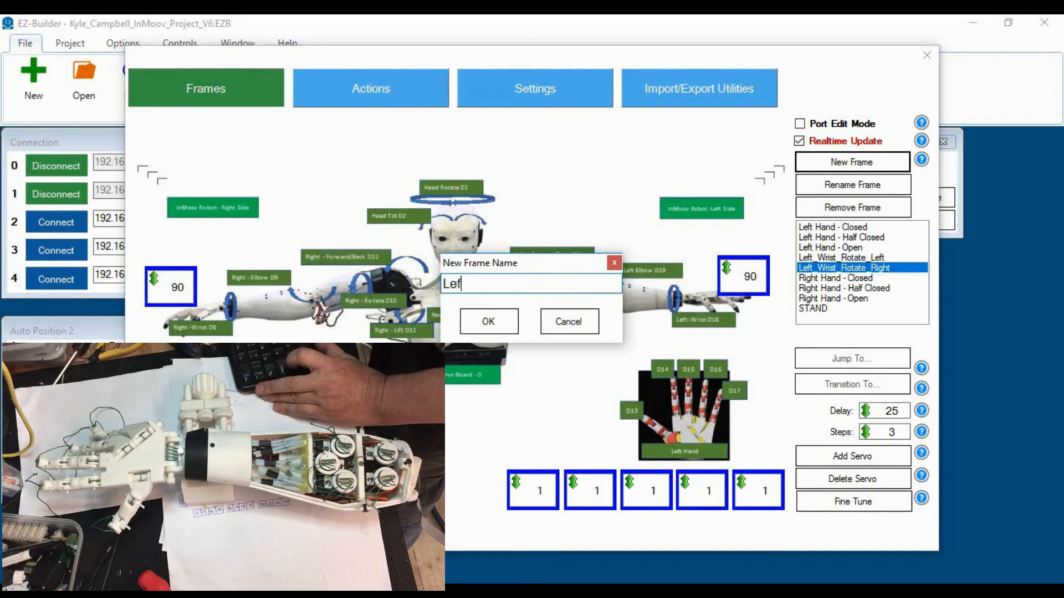
{"action": "type", "text": "t_Wri"}
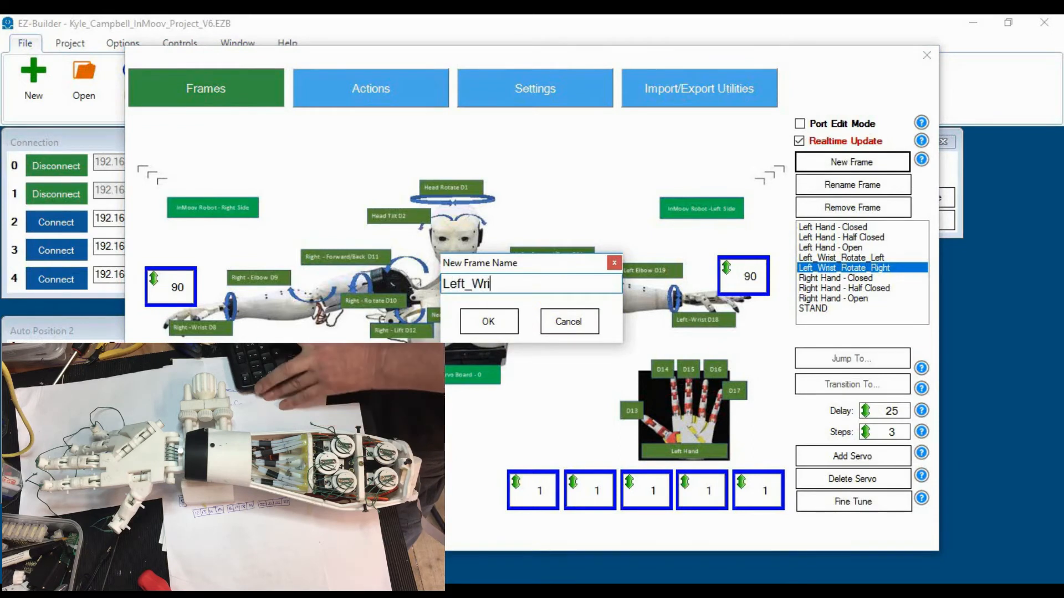
{"action": "type", "text": "st_"}
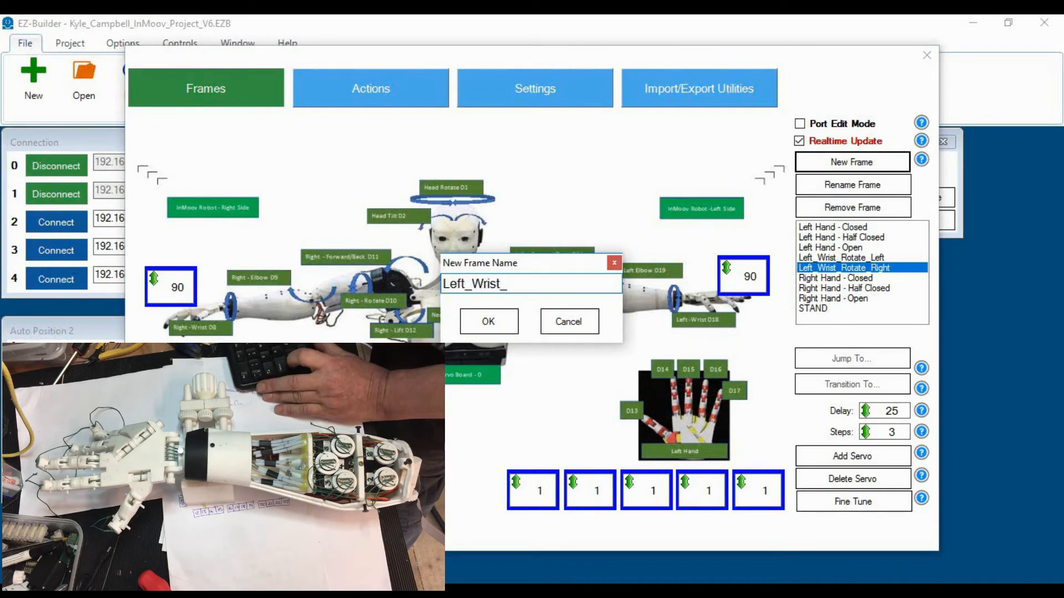
{"action": "type", "text": "Rotat"}
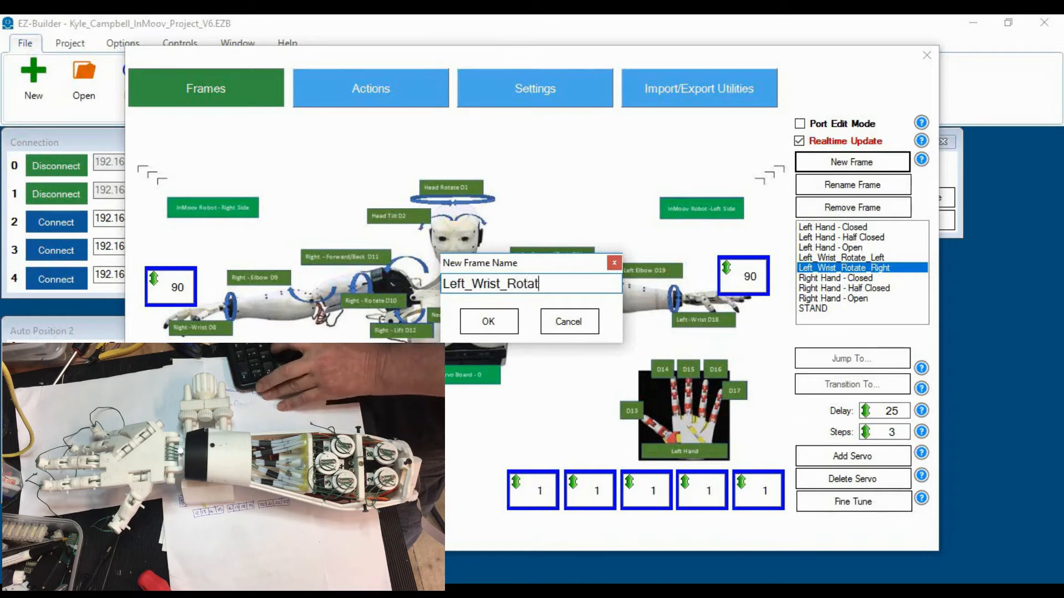
{"action": "type", "text": "e"}
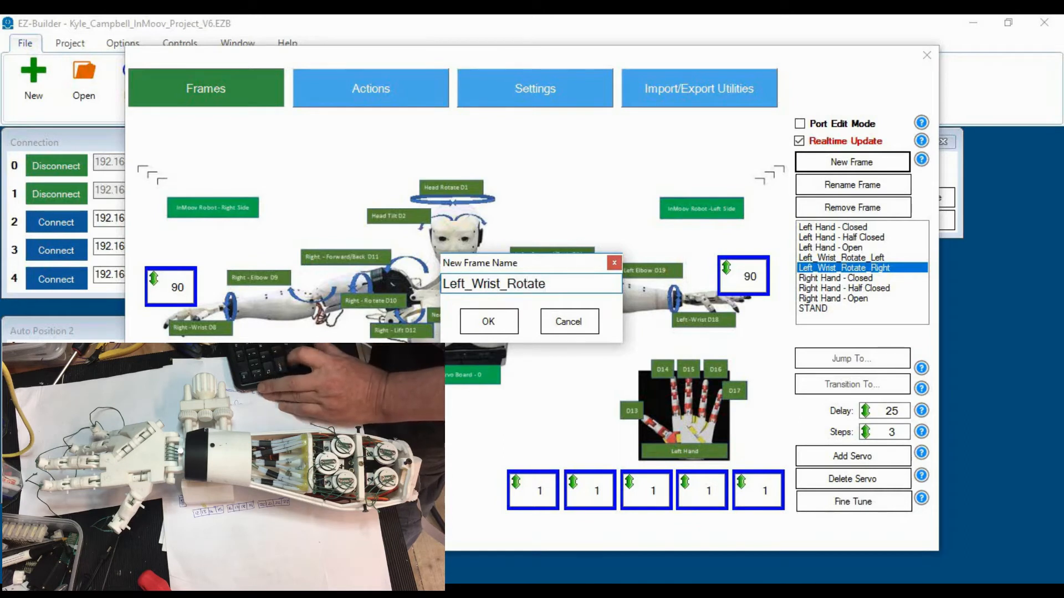
{"action": "type", "text": "_Normal"}
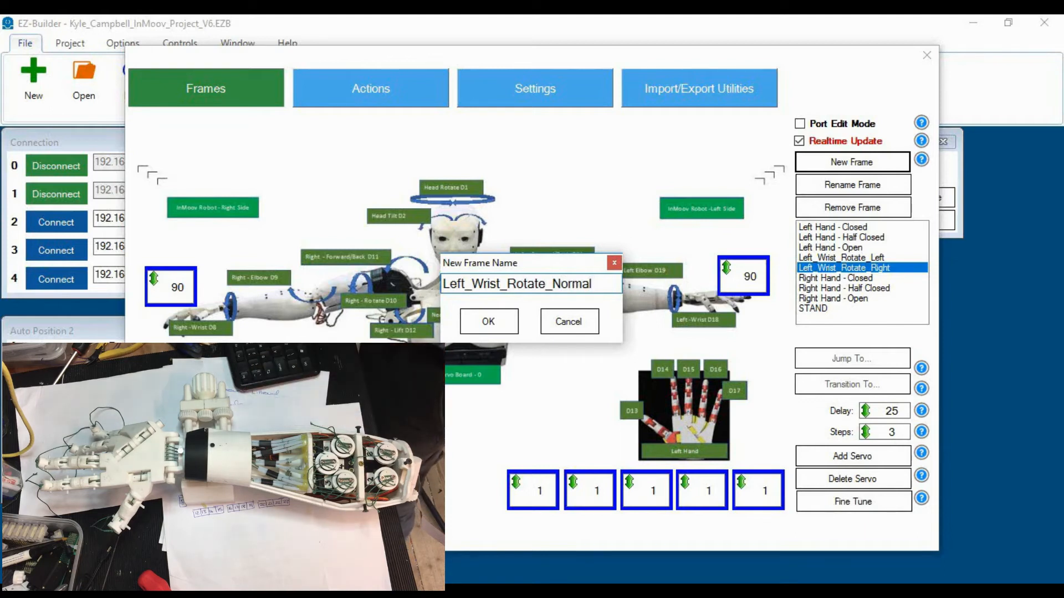
{"action": "left_click", "coordinate": [487, 321]}
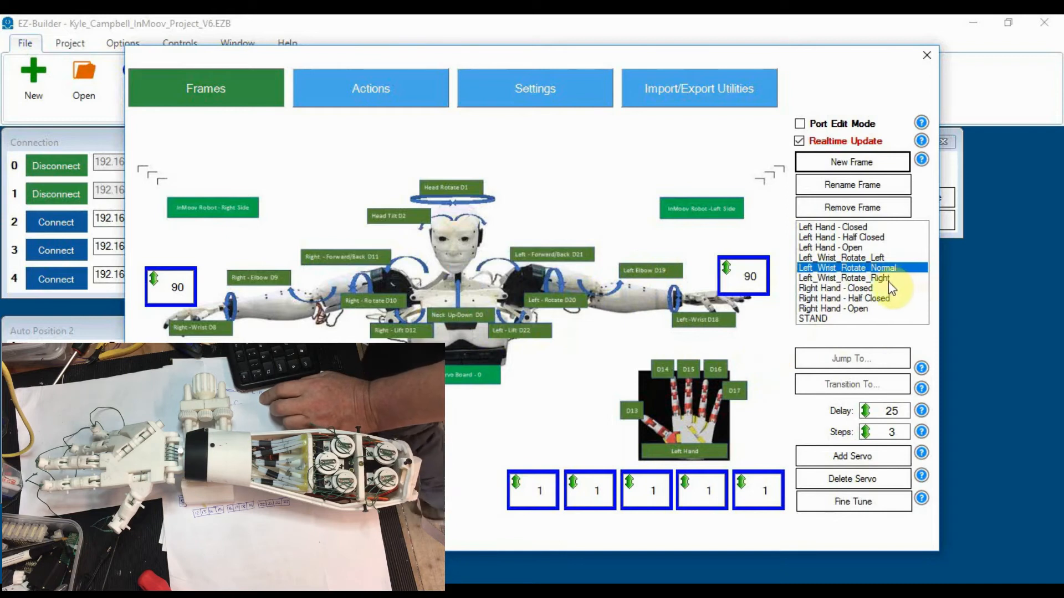
Step: Set the left wrist servo to 45 in Left_Wrist_Rotate_Right and 135 in Left_Wrist_Rotate_Left
{"action": "left_click", "coordinate": [848, 278]}
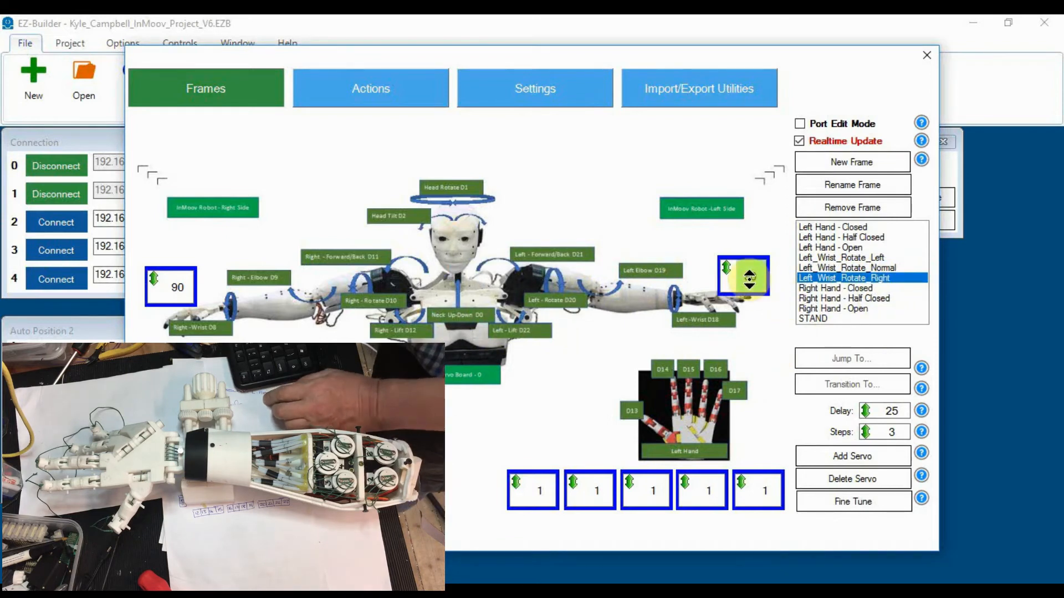
{"action": "left_click", "coordinate": [742, 288]}
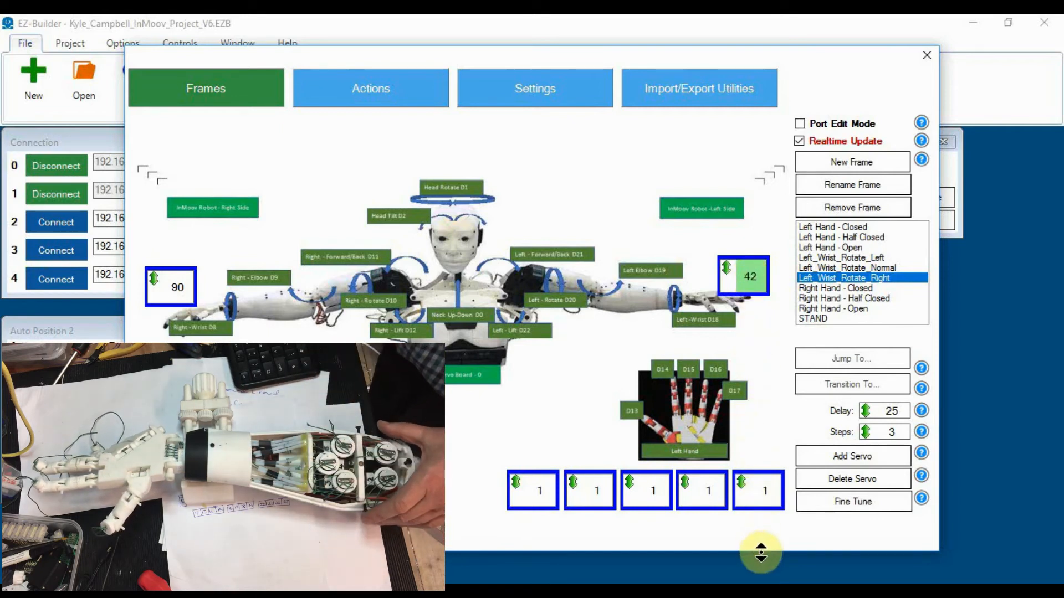
{"action": "left_click", "coordinate": [761, 559]}
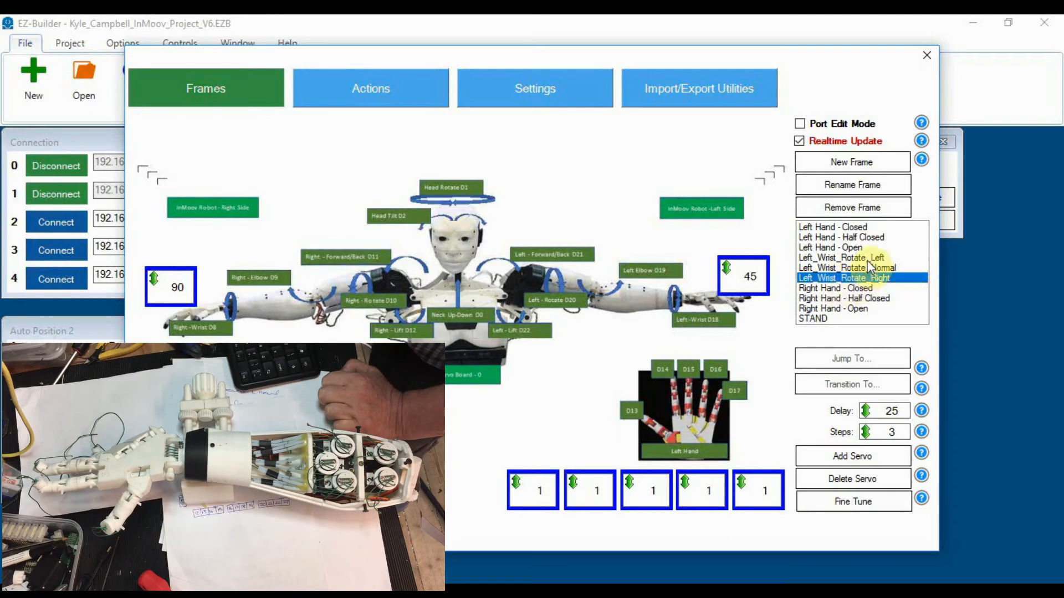
{"action": "left_click", "coordinate": [854, 259]}
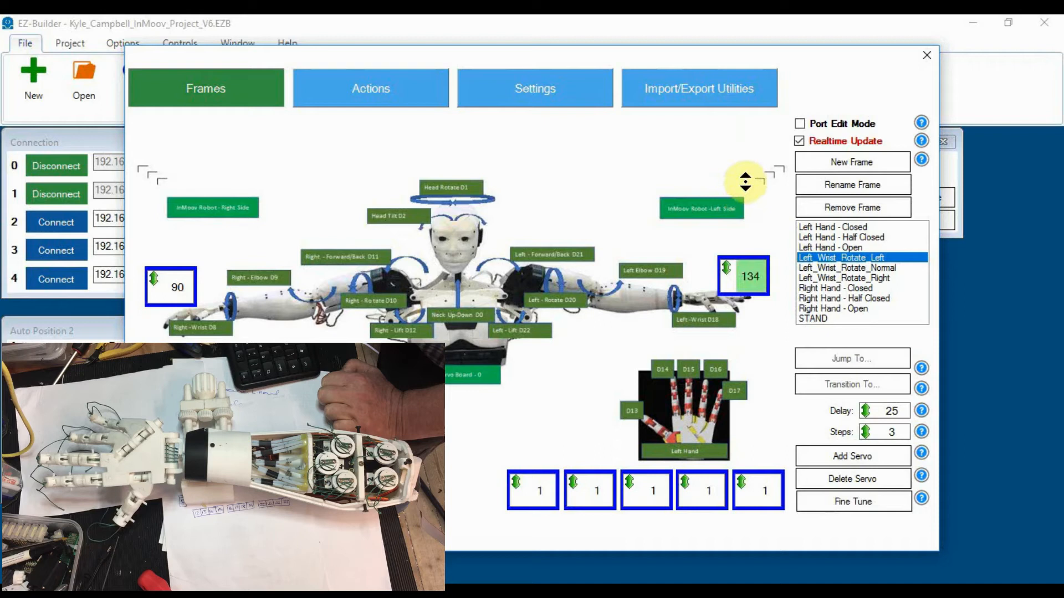
{"action": "left_click", "coordinate": [746, 177]}
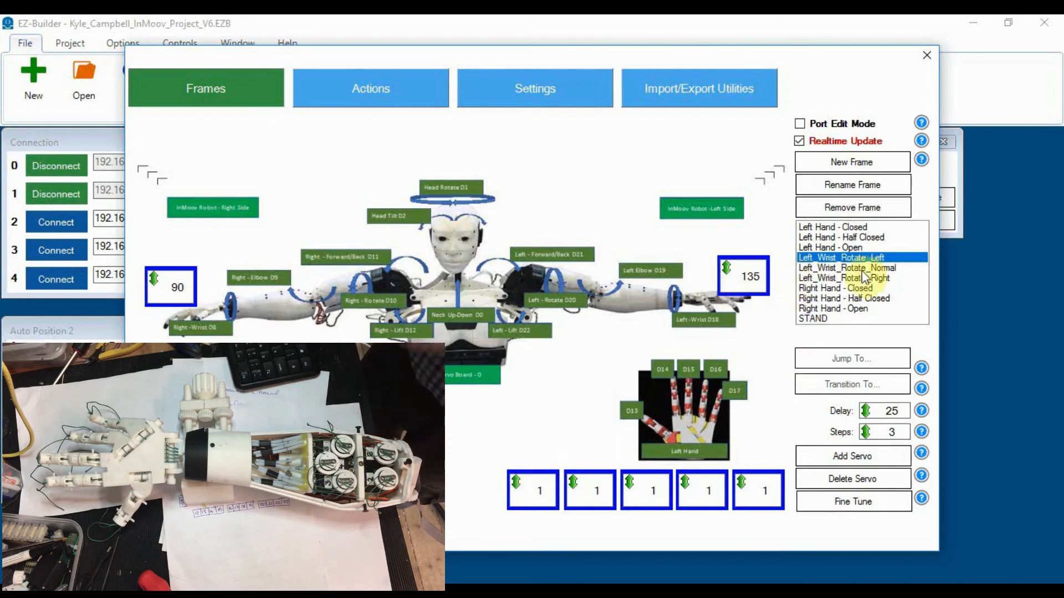
Step: Preview the wrist rotate normal, left and right frames on the arm to verify the angles
{"action": "left_click", "coordinate": [850, 267]}
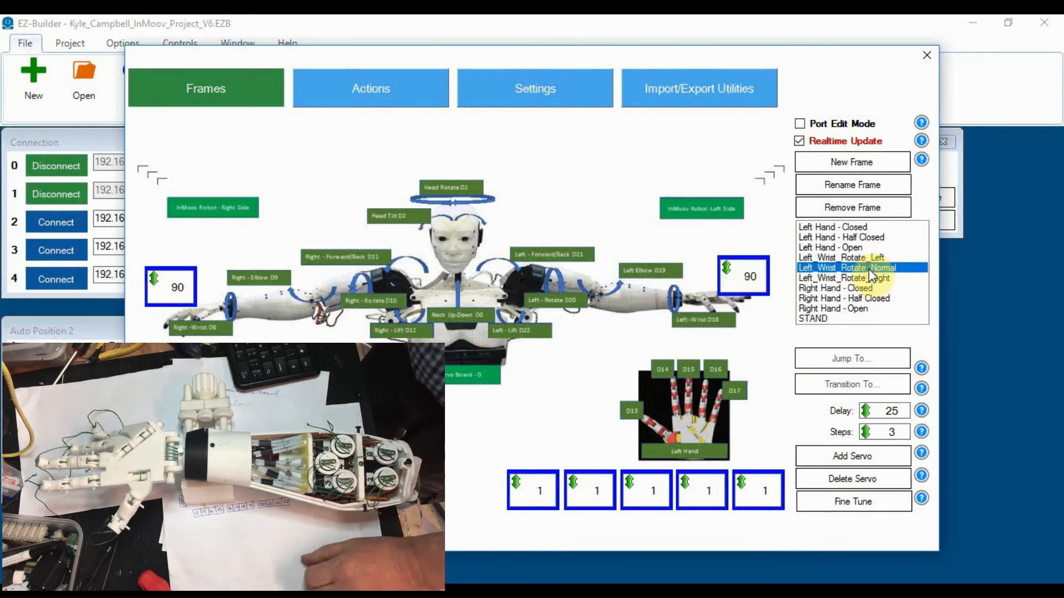
{"action": "left_click", "coordinate": [841, 257]}
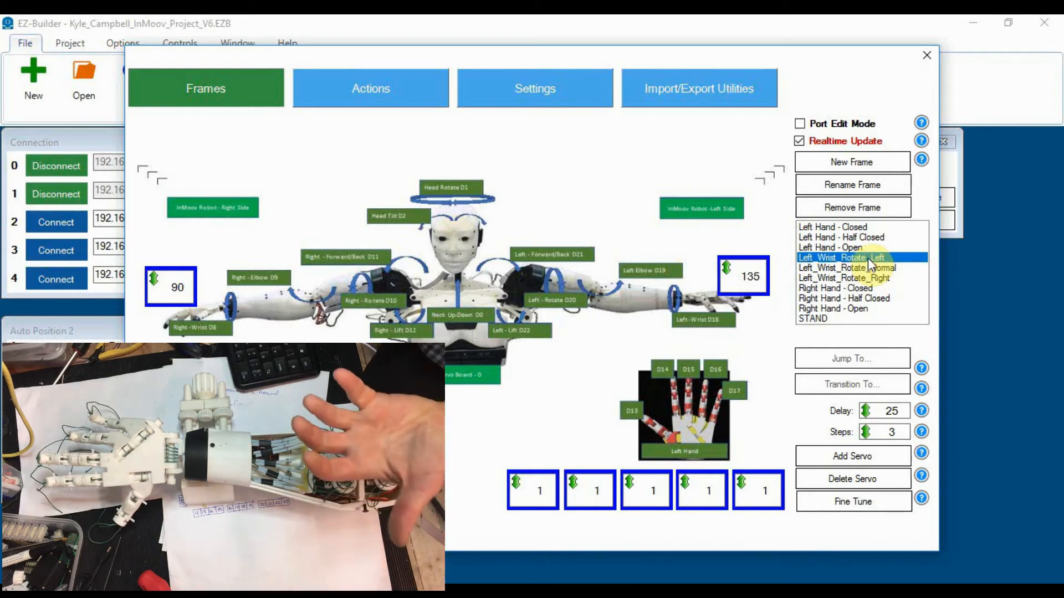
{"action": "left_click", "coordinate": [853, 277]}
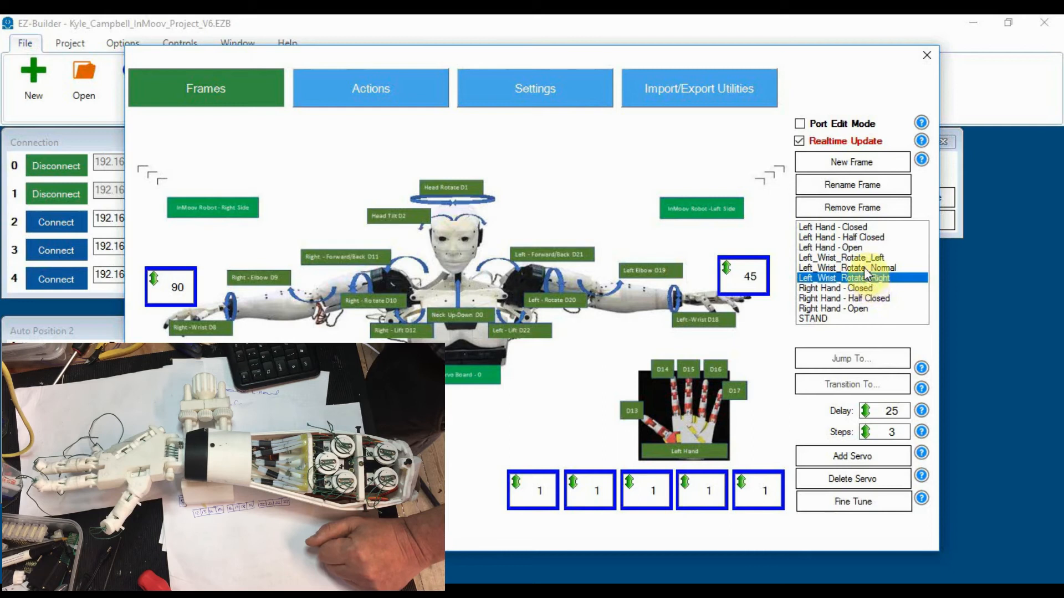
{"action": "left_click", "coordinate": [849, 267]}
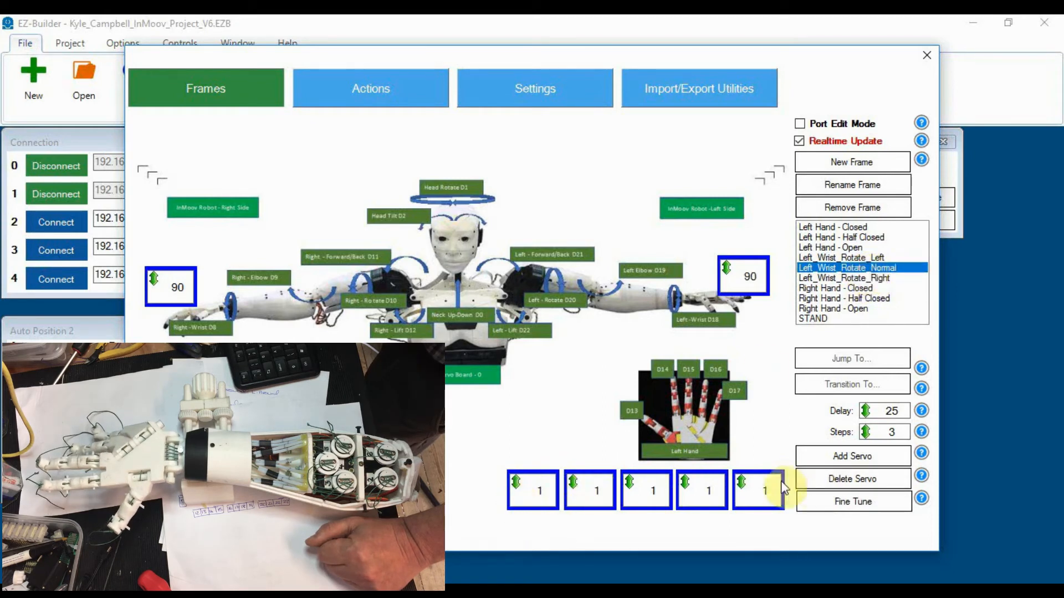
{"action": "mouse_move", "coordinate": [780, 416]}
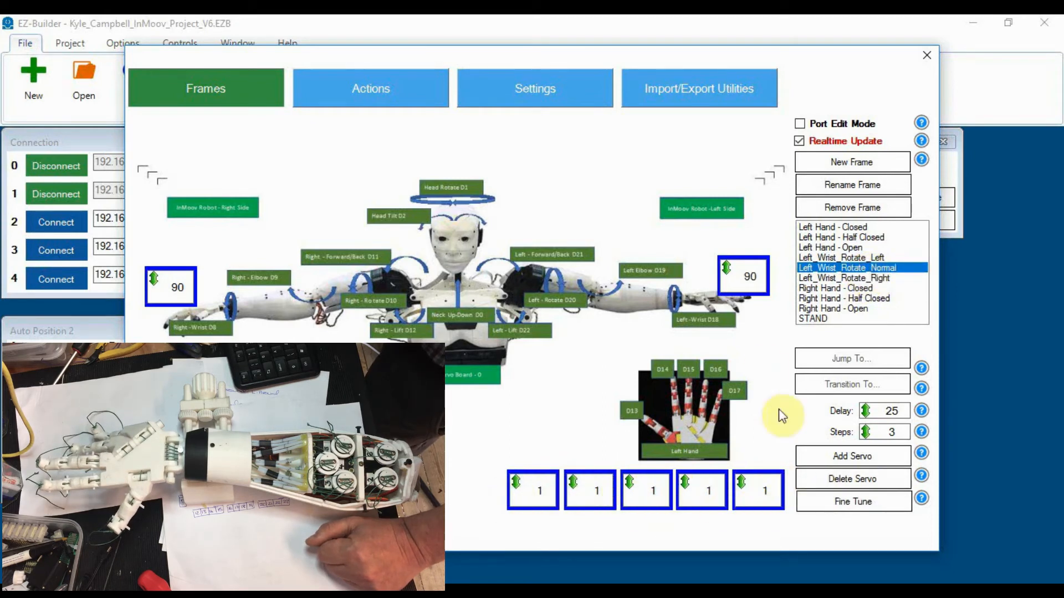
{"action": "left_click", "coordinate": [370, 88]}
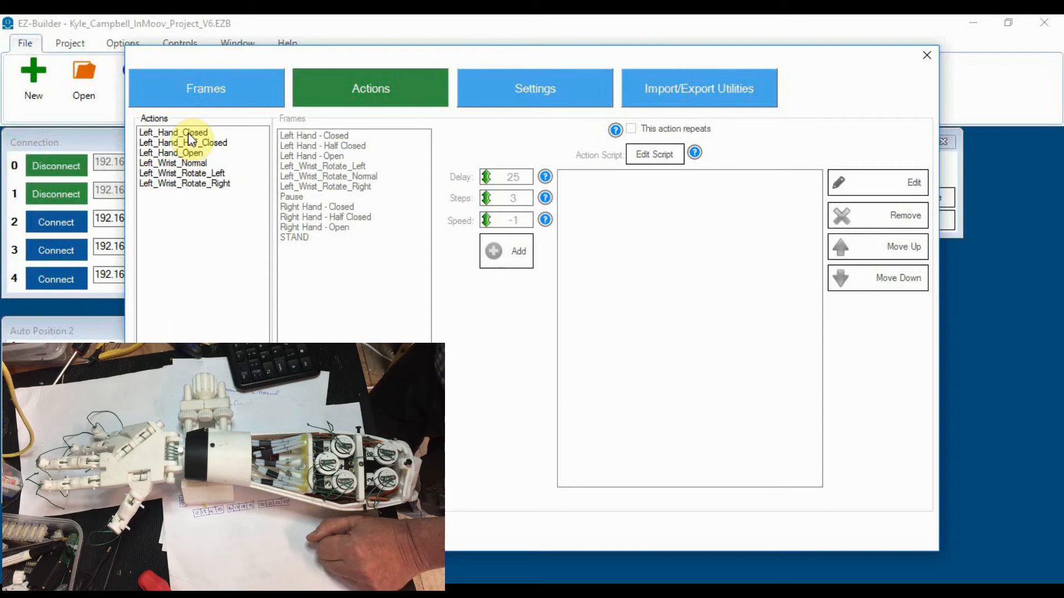
Step: Assign the Closed, Half Closed, Open, Wrist Normal, Rotate Left and Rotate Right frames to their actions
{"action": "left_click", "coordinate": [173, 132]}
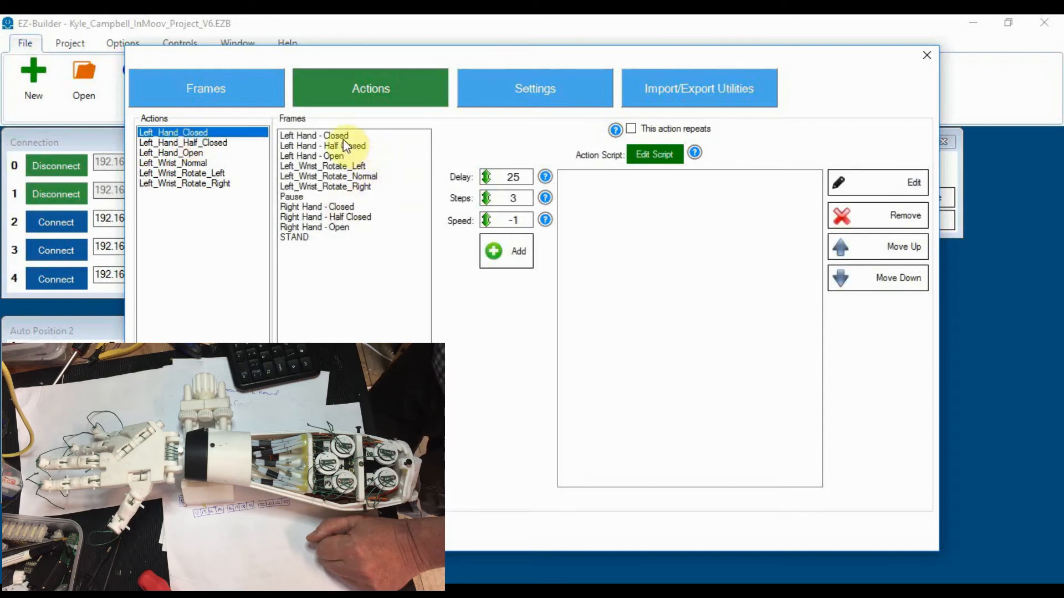
{"action": "left_click", "coordinate": [506, 251]}
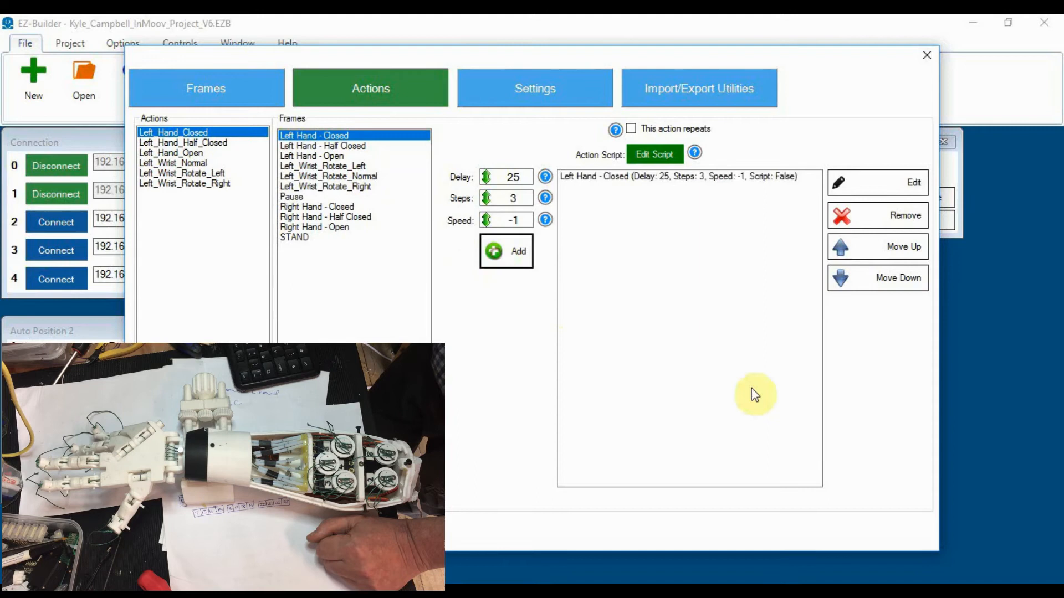
{"action": "left_click", "coordinate": [183, 143]}
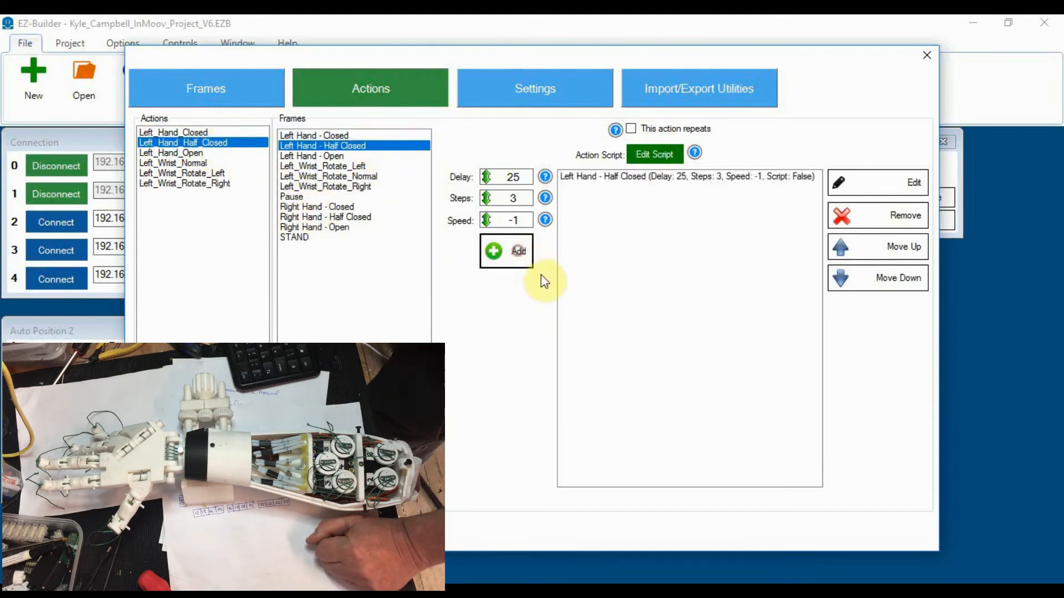
{"action": "left_click", "coordinate": [171, 153]}
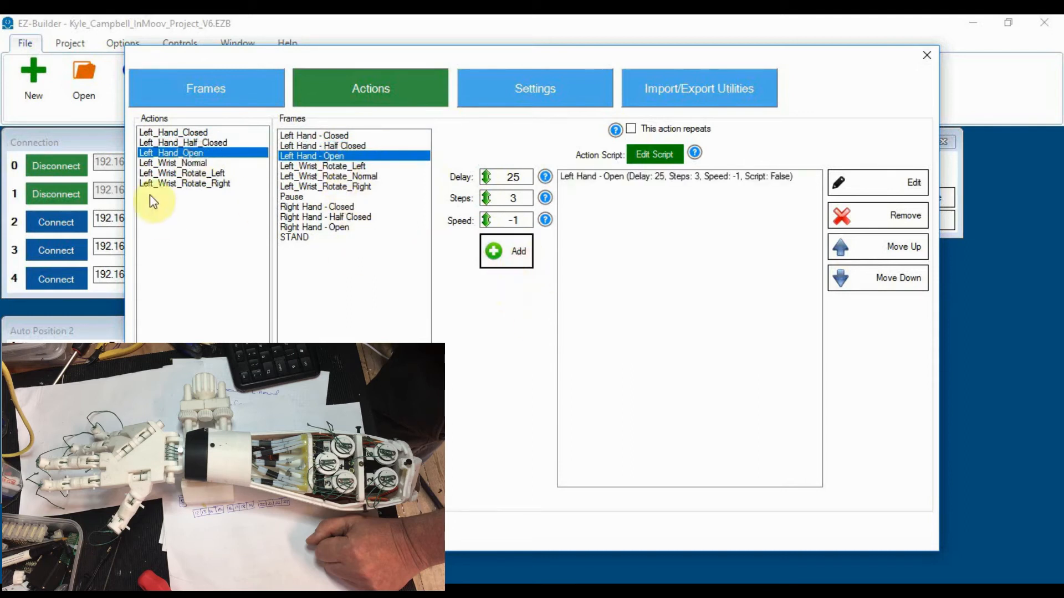
{"action": "left_click", "coordinate": [173, 163]}
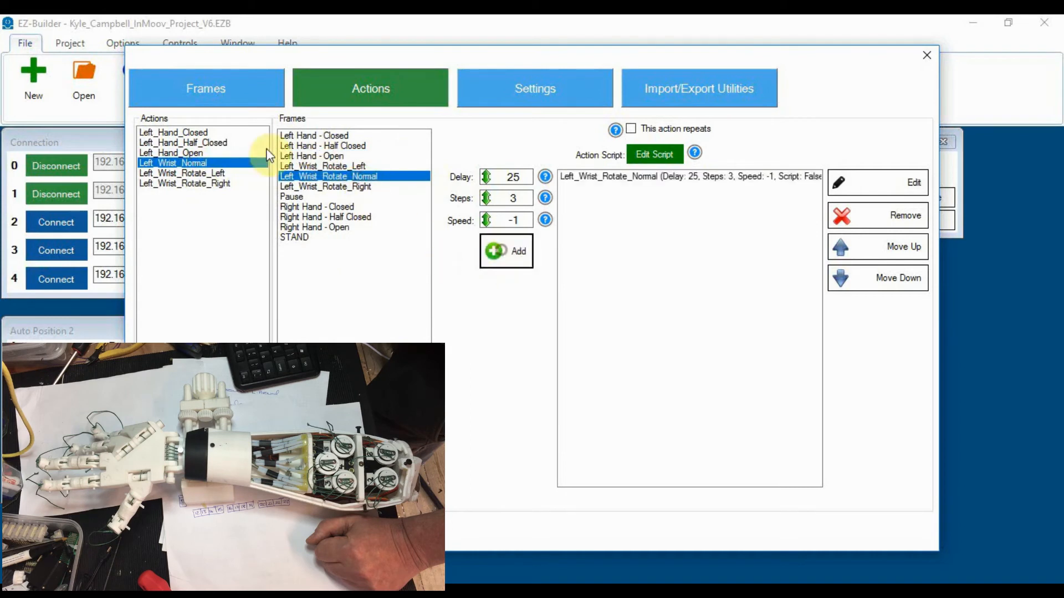
{"action": "left_click", "coordinate": [183, 173]}
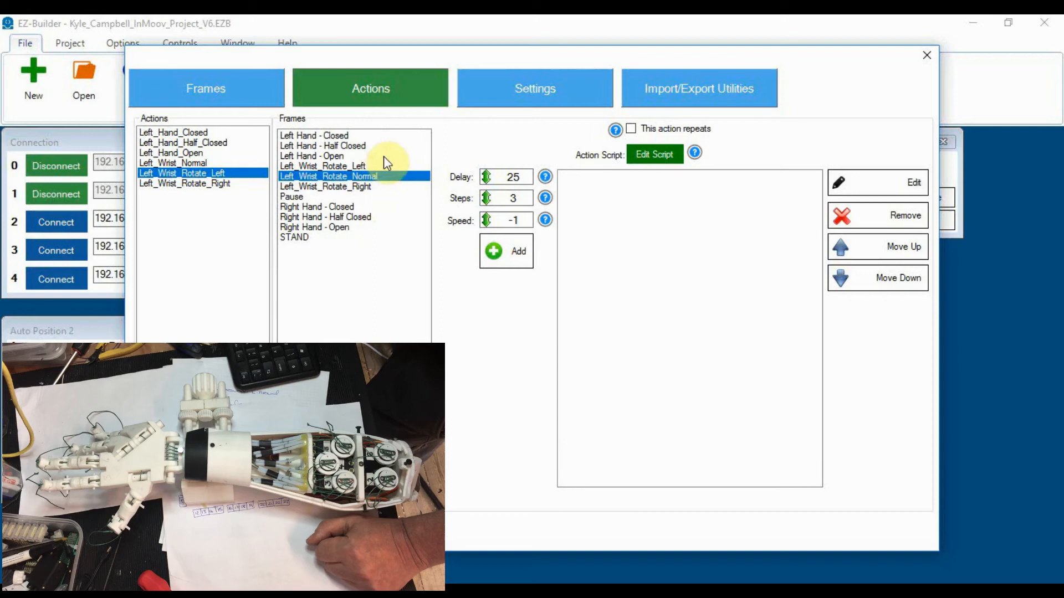
{"action": "mouse_move", "coordinate": [371, 195]}
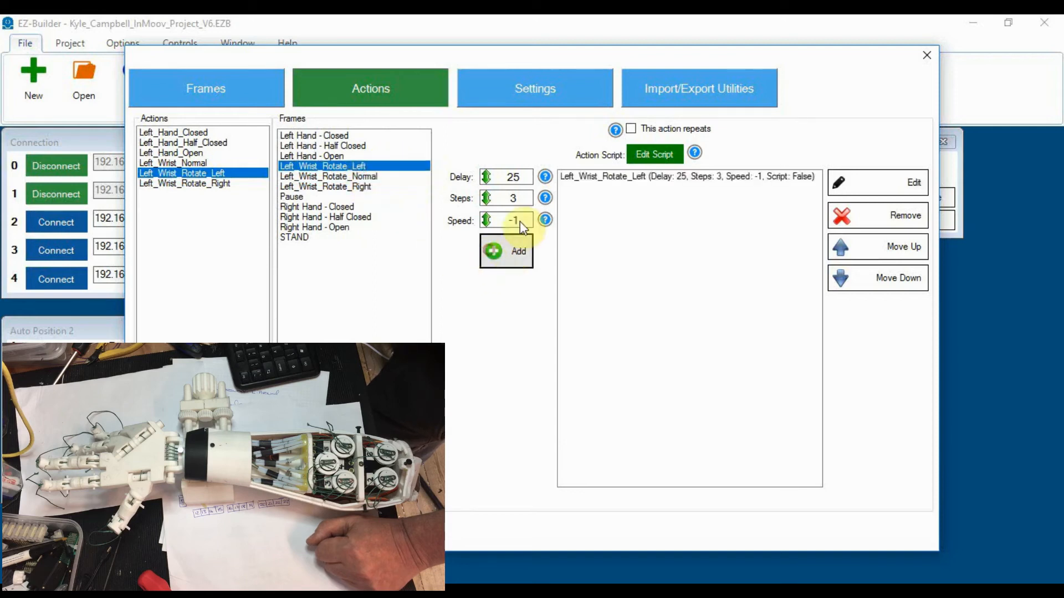
{"action": "left_click", "coordinate": [184, 182]}
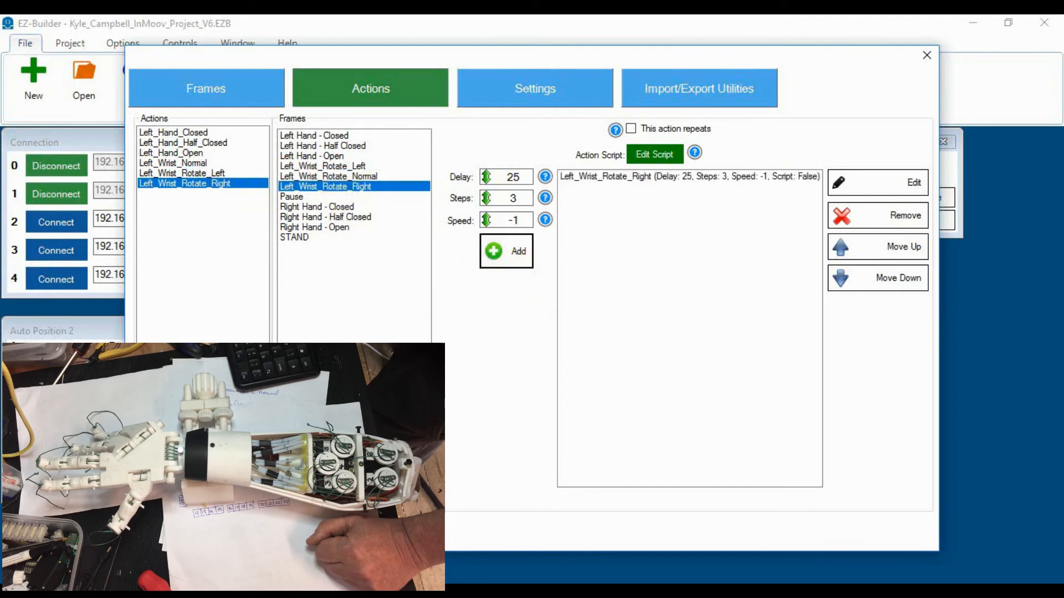
{"action": "left_click", "coordinate": [926, 56]}
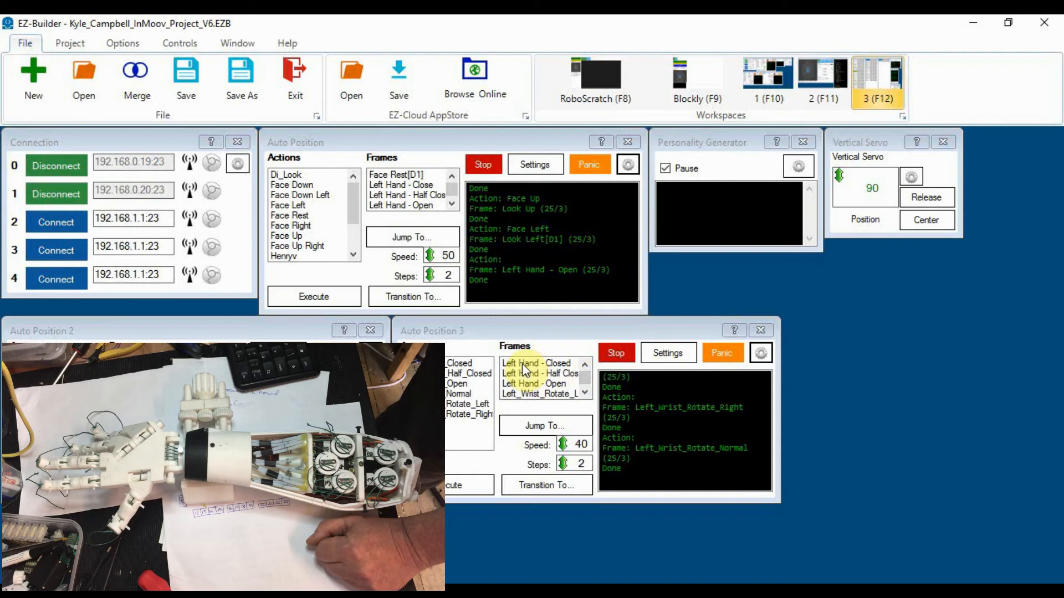
Step: Transition the arm to the Left Hand - Closed frame, then the Left Hand - Open frame
{"action": "left_click", "coordinate": [536, 363]}
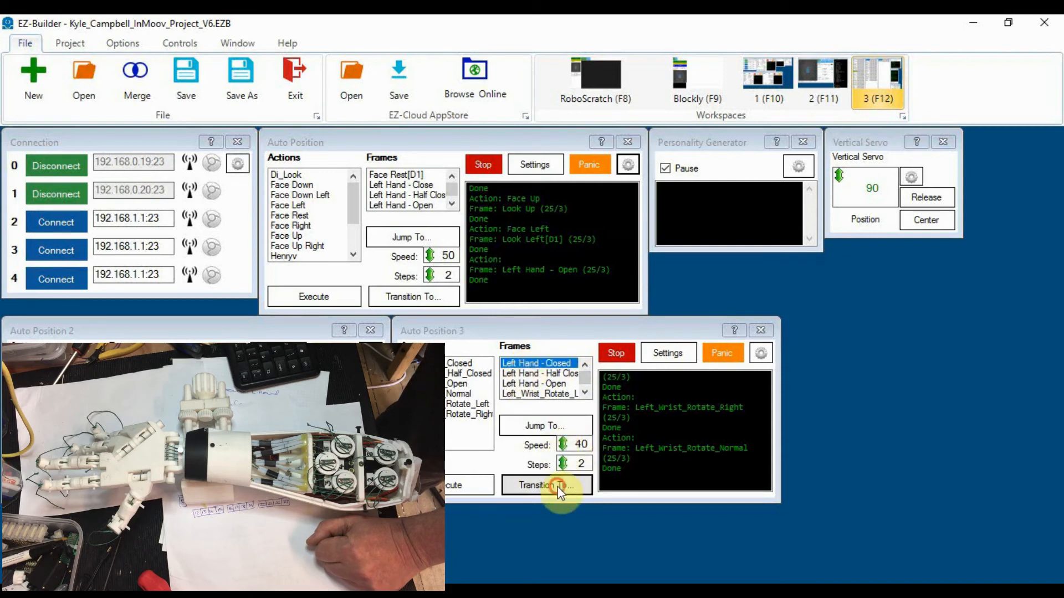
{"action": "left_click", "coordinate": [546, 484]}
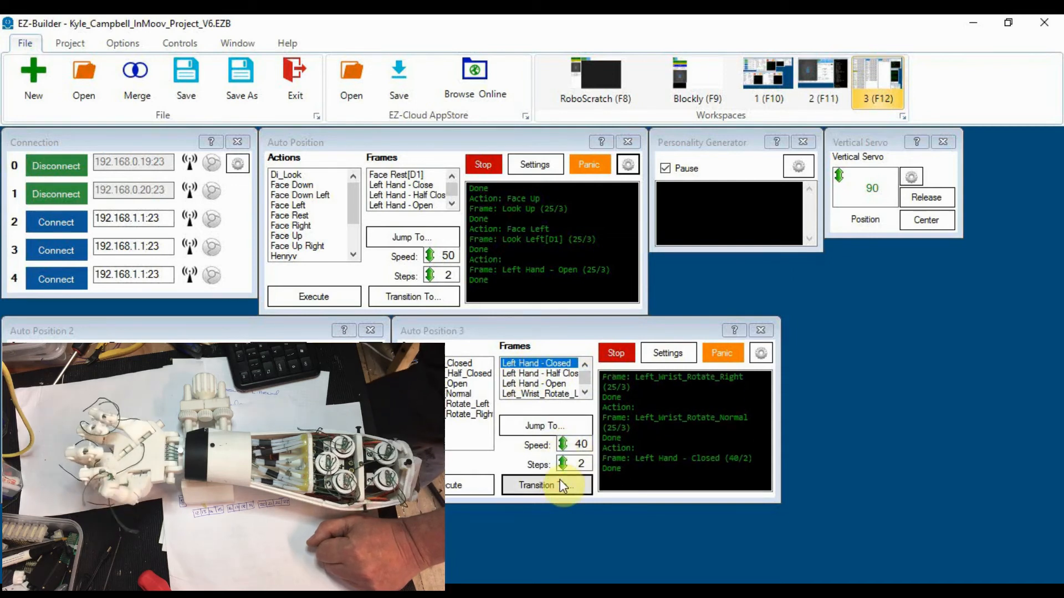
{"action": "mouse_move", "coordinate": [543, 395]}
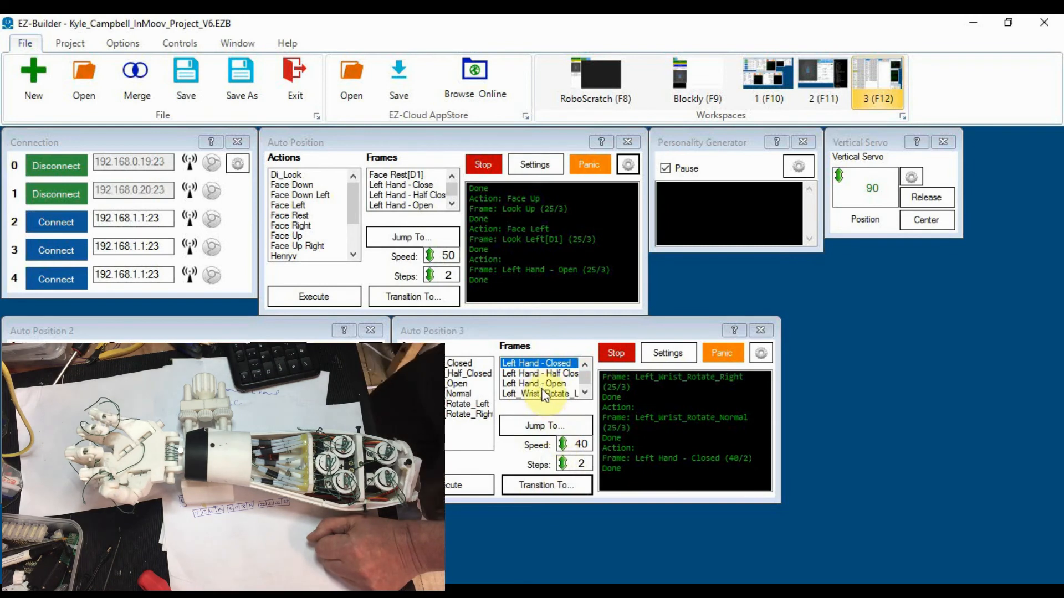
{"action": "left_click", "coordinate": [534, 383]}
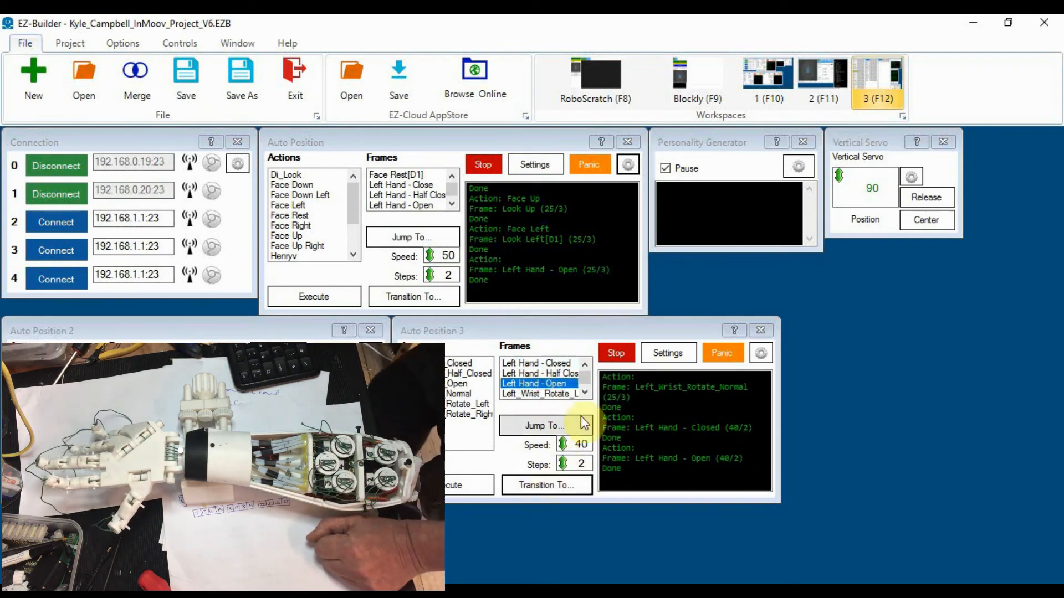
{"action": "scroll", "scroll_direction": "down", "scroll_amount": 3}
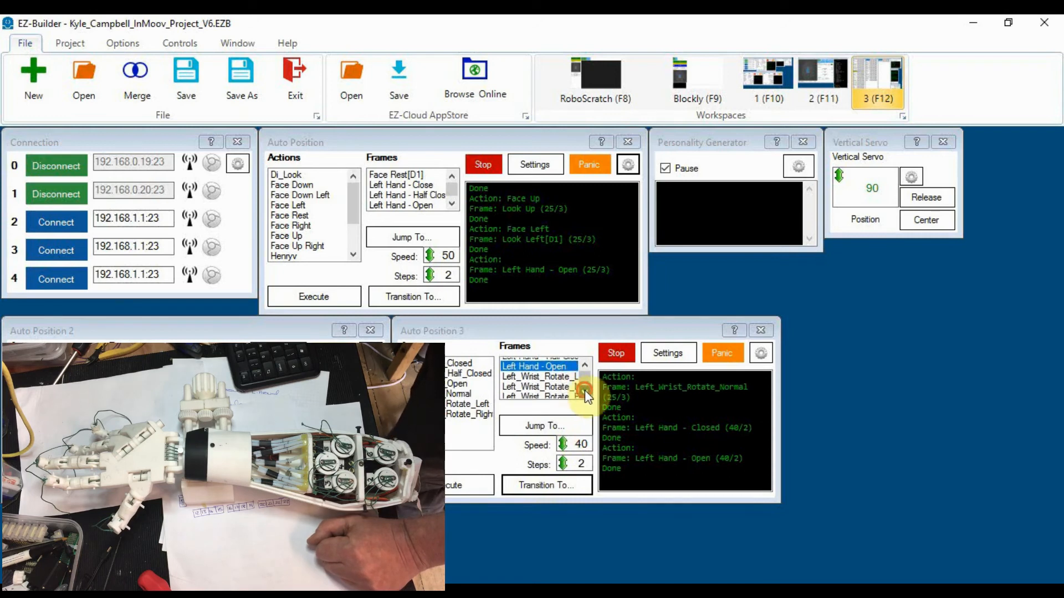
{"action": "scroll", "scroll_direction": "down", "scroll_amount": 3}
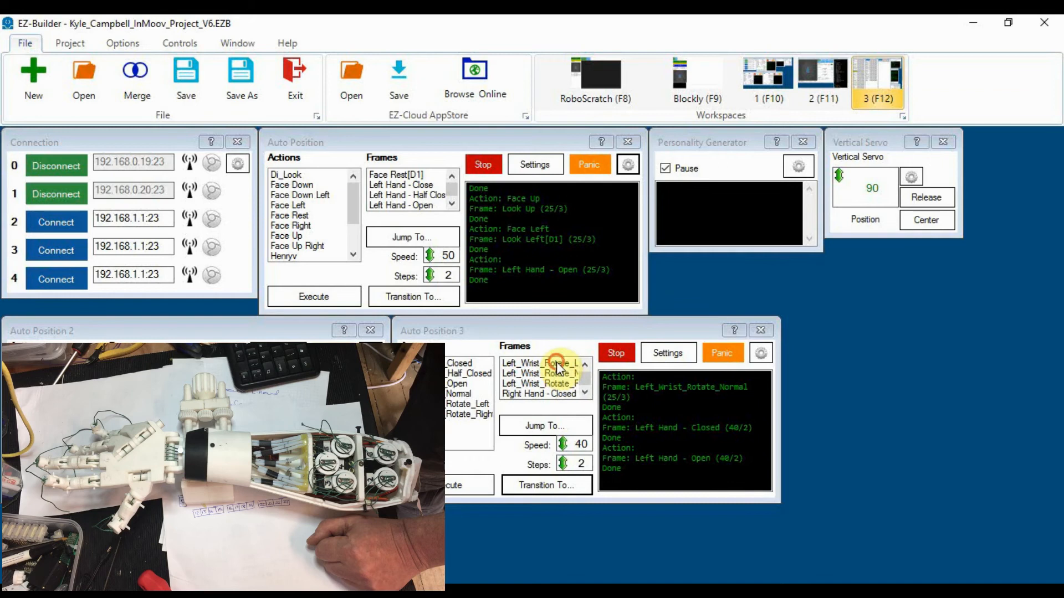
Step: Transition the wrist to Rotate Left, then Rotate Right, then back to normal
{"action": "left_click", "coordinate": [541, 363]}
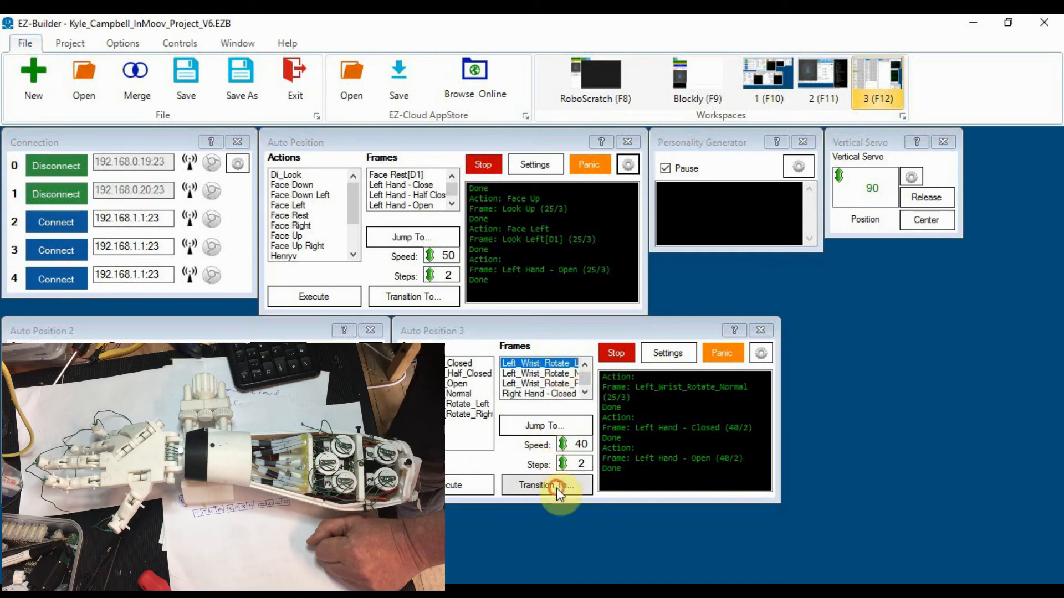
{"action": "left_click", "coordinate": [545, 484]}
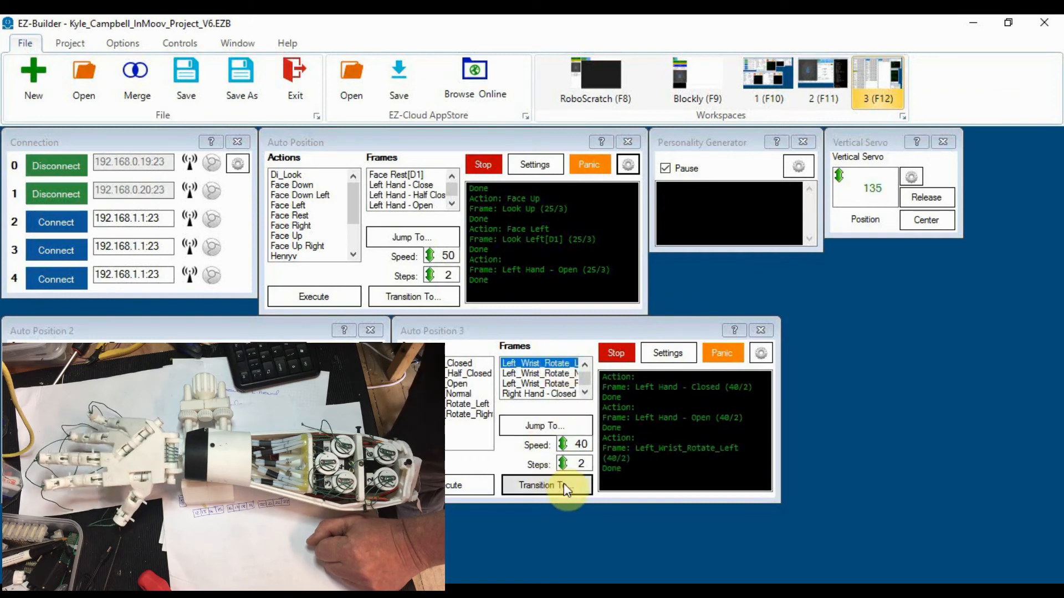
{"action": "mouse_move", "coordinate": [549, 390]}
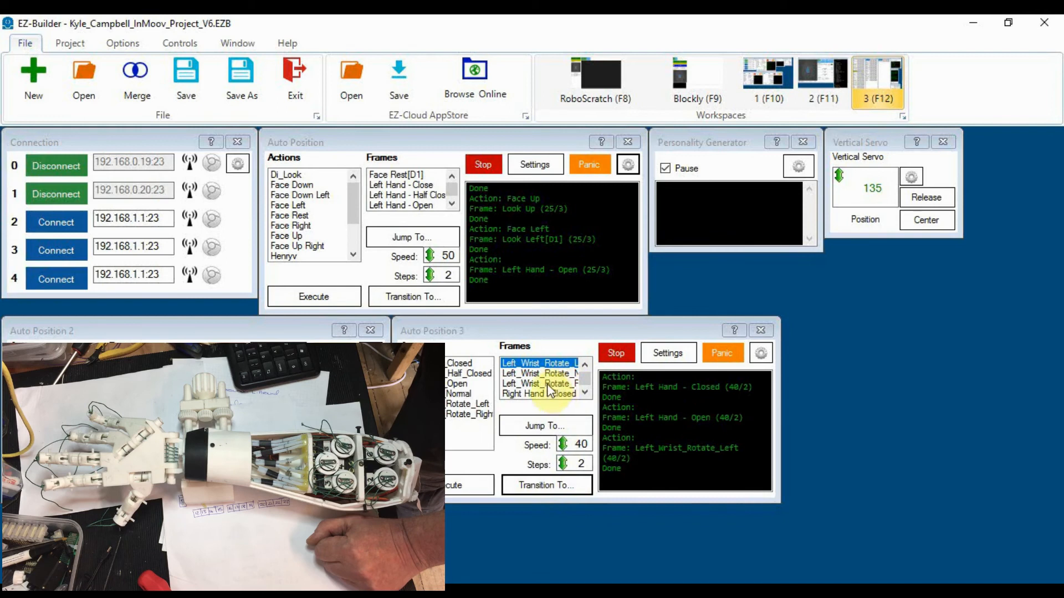
{"action": "left_click", "coordinate": [540, 383]}
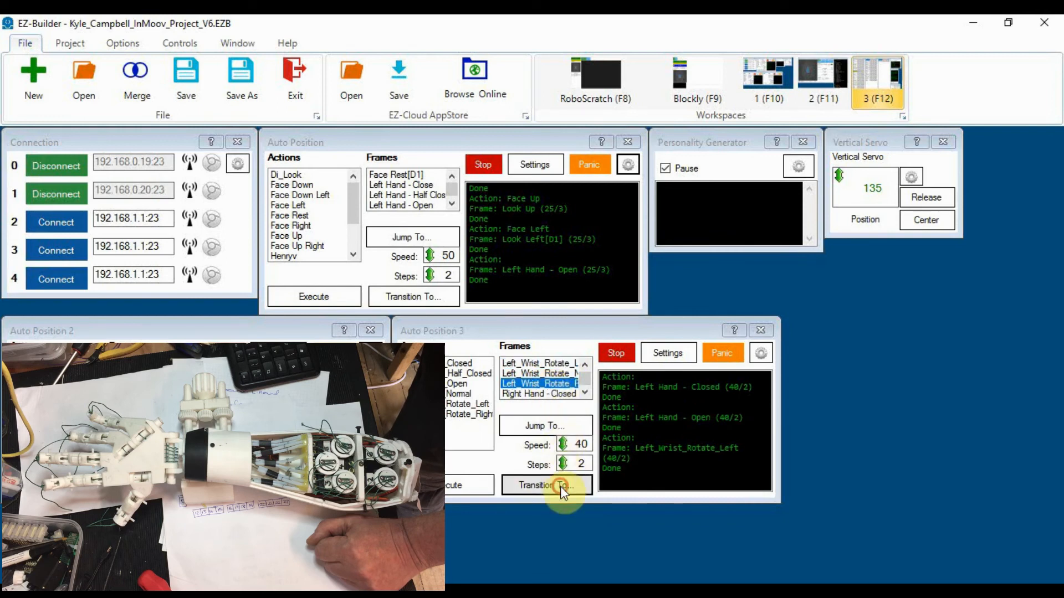
{"action": "left_click", "coordinate": [545, 486]}
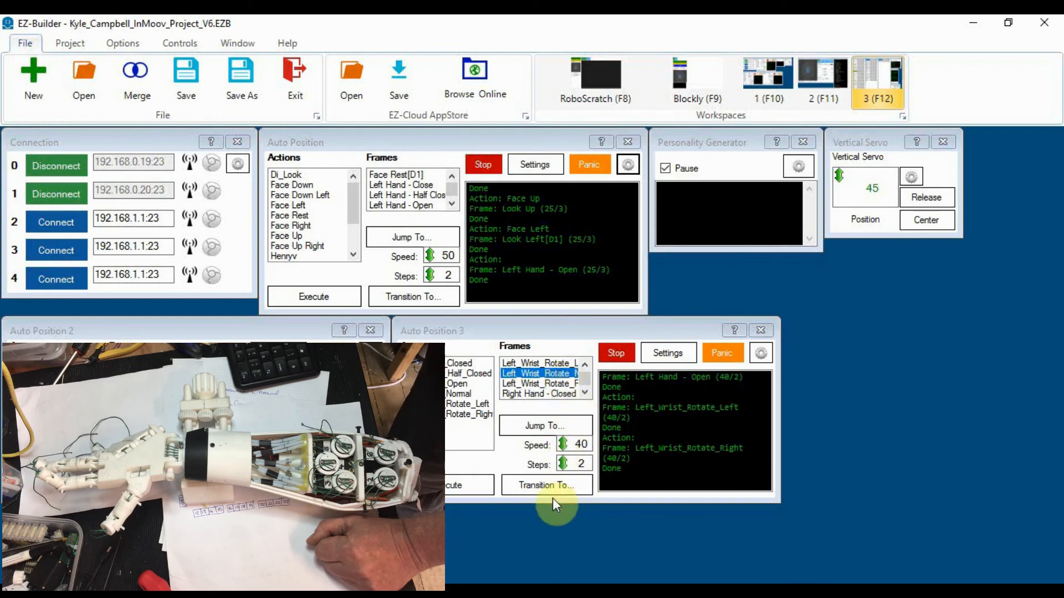
{"action": "left_click", "coordinate": [545, 485]}
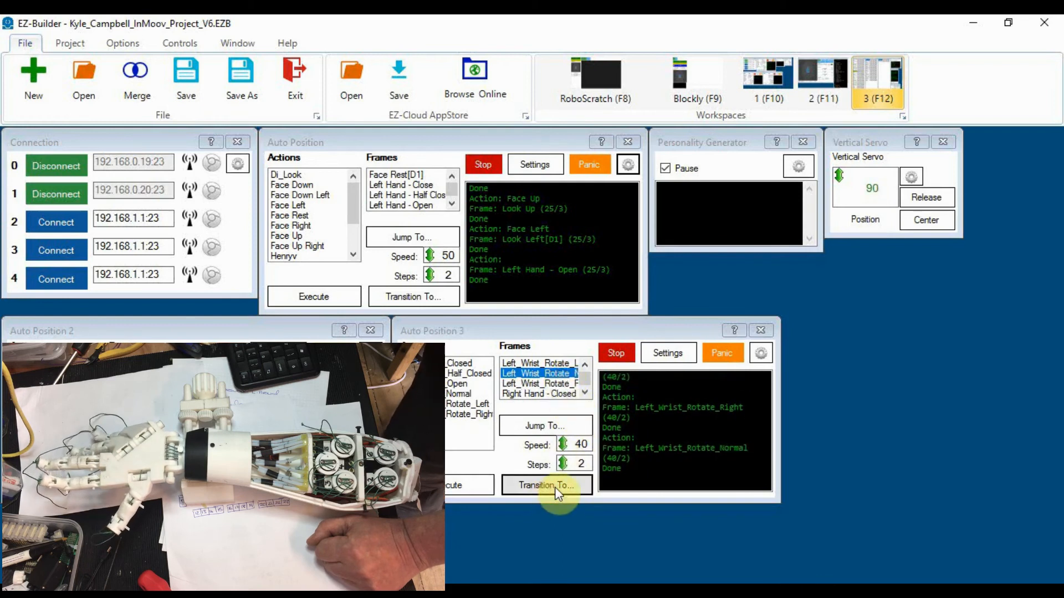
{"action": "mouse_move", "coordinate": [482, 482]}
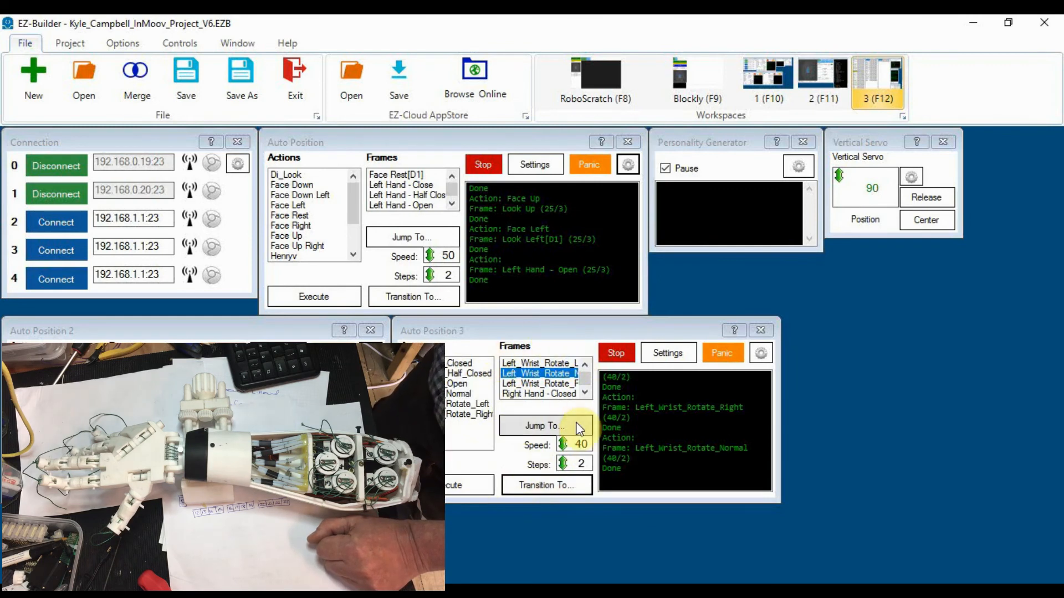
{"action": "mouse_move", "coordinate": [955, 295]}
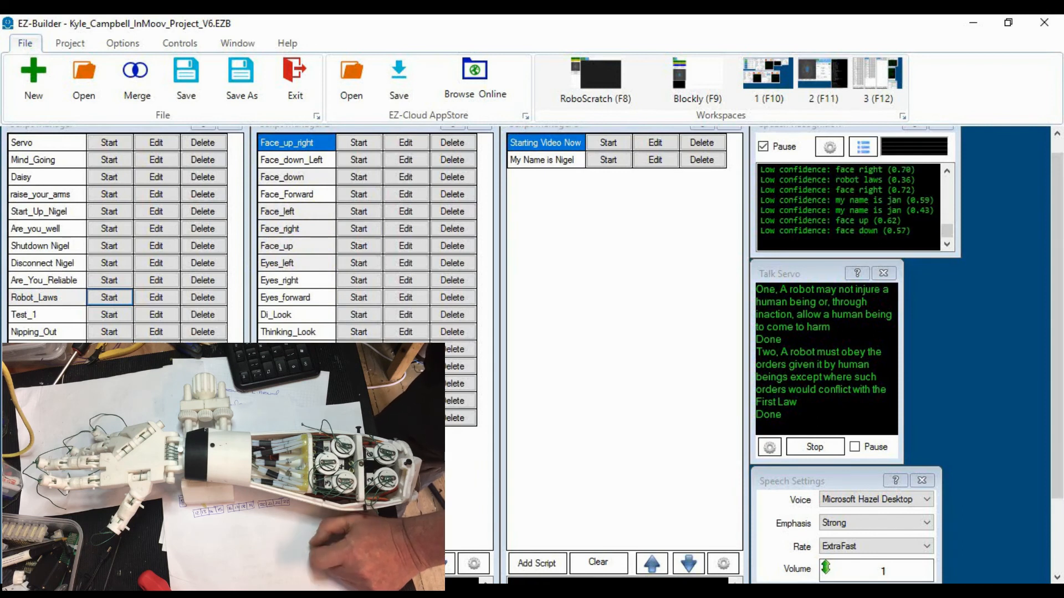
{"action": "mouse_move", "coordinate": [770, 539]}
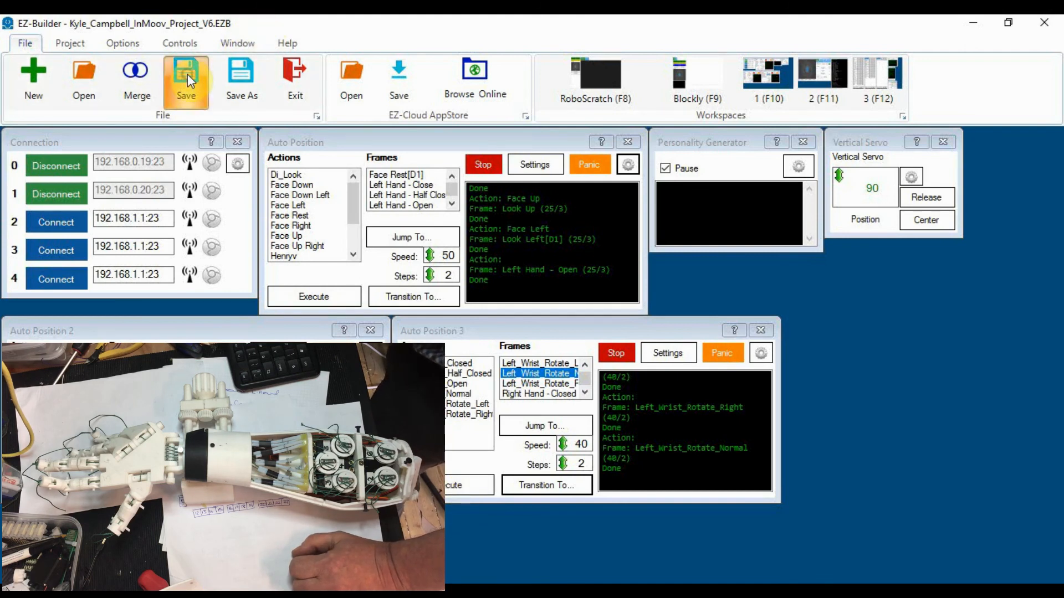
Step: Save the InMoov project file with the new left hand Auto Position control
{"action": "left_click", "coordinate": [187, 73]}
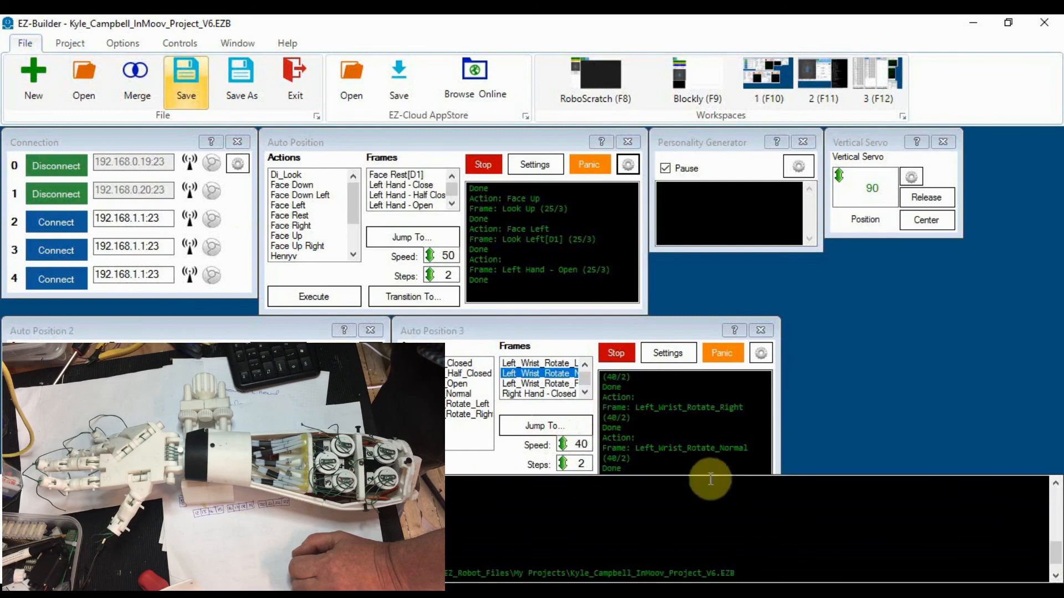